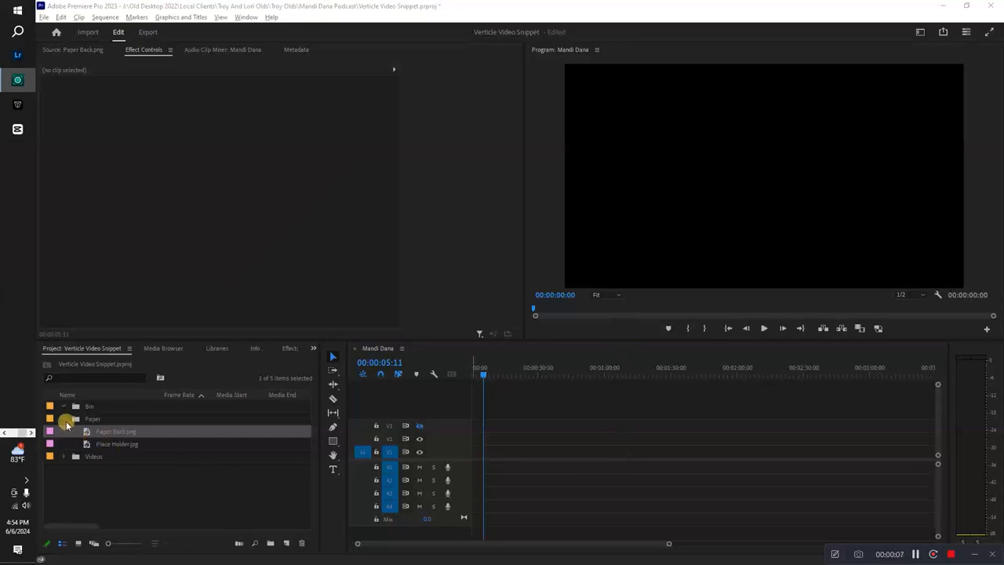
- Drag the podcast recording from the Video bin onto the Mandi Dana timeline
left_click(62, 455)
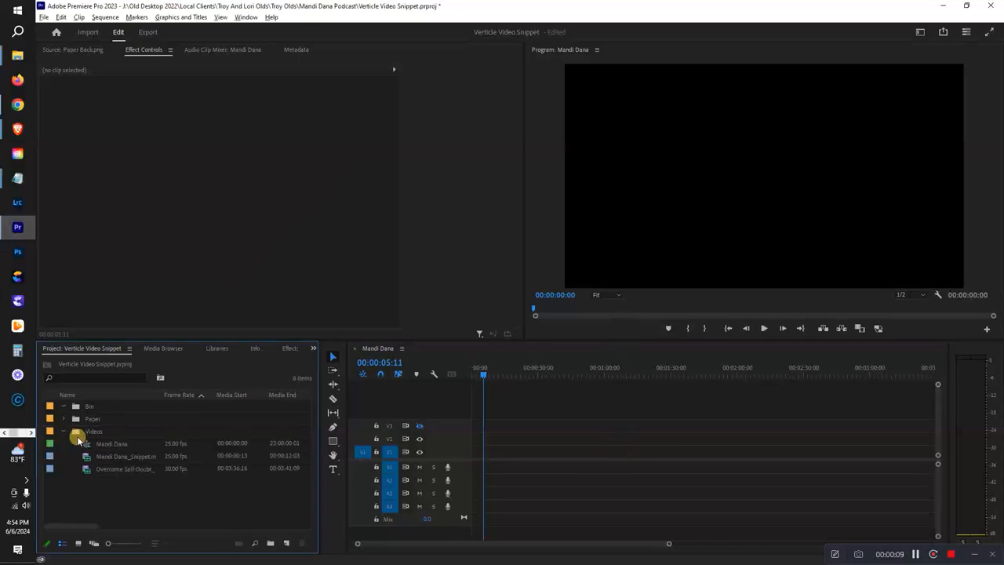
left_click_drag(125, 455, 494, 463)
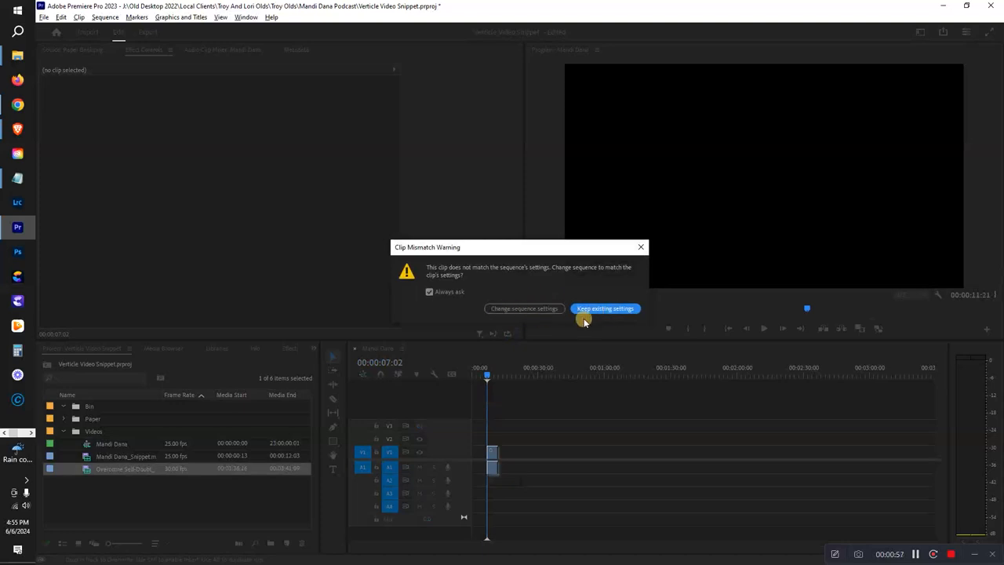
- Keep the existing sequence settings and select the podcast clip to show its Effect Controls
left_click(605, 307)
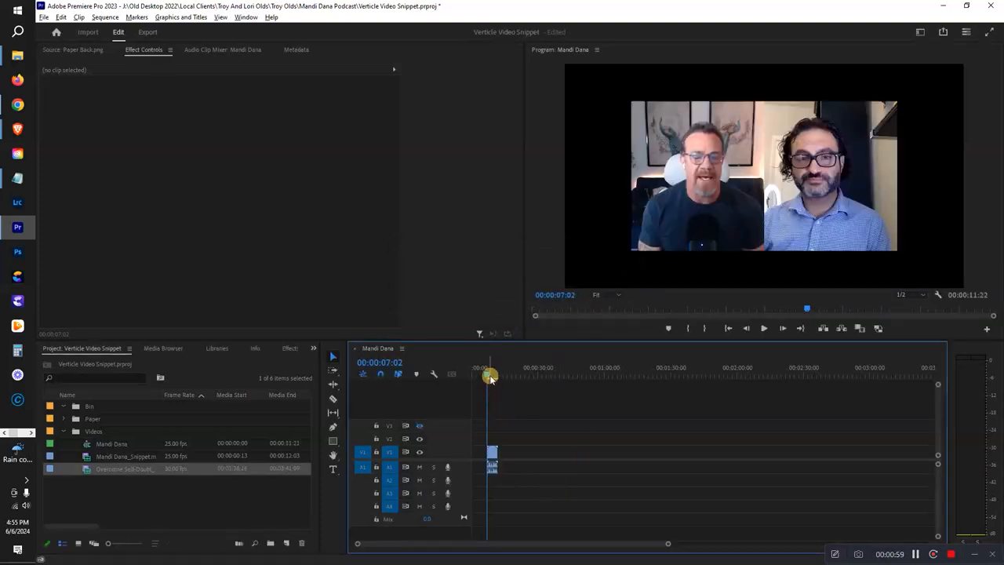
left_click(493, 452)
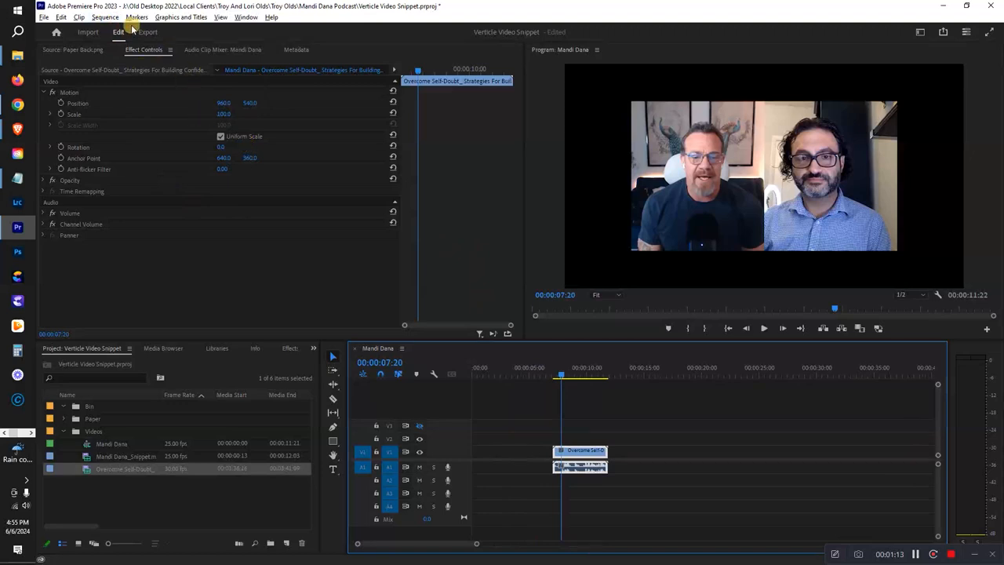
mouse_move(112, 64)
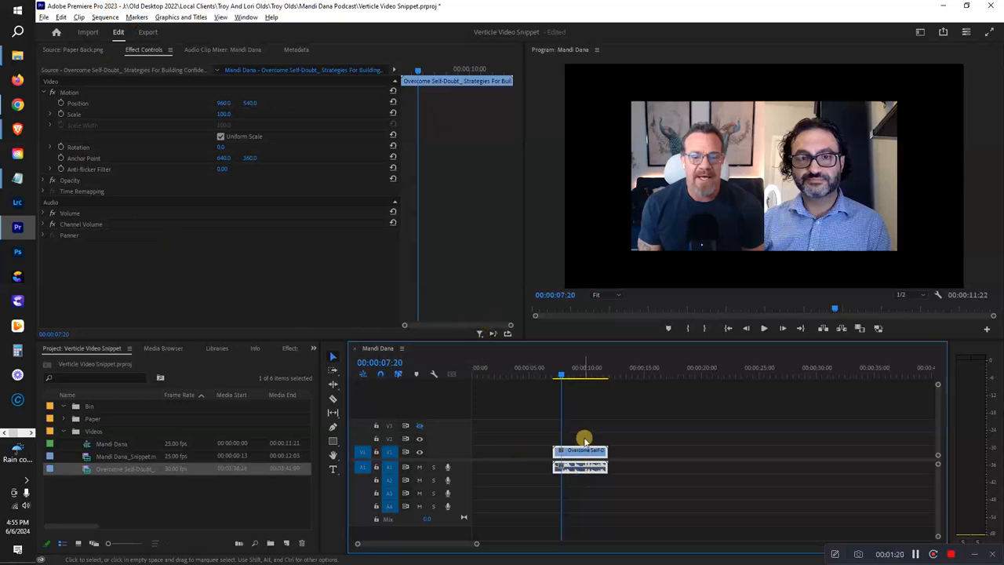
mouse_move(489, 353)
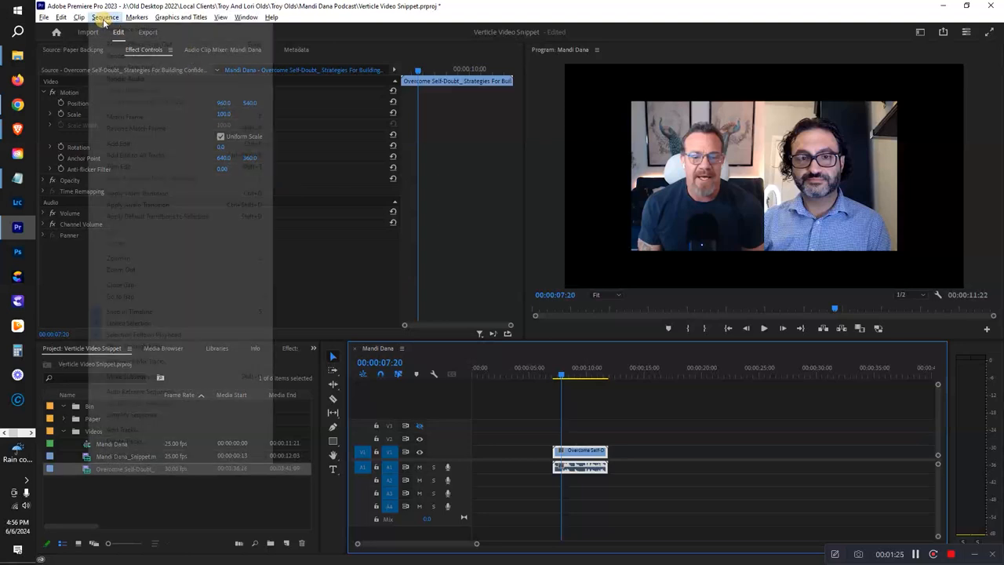
- Set the sequence frame size to 1080 by 1920 and accept deleting the previews
left_click(118, 16)
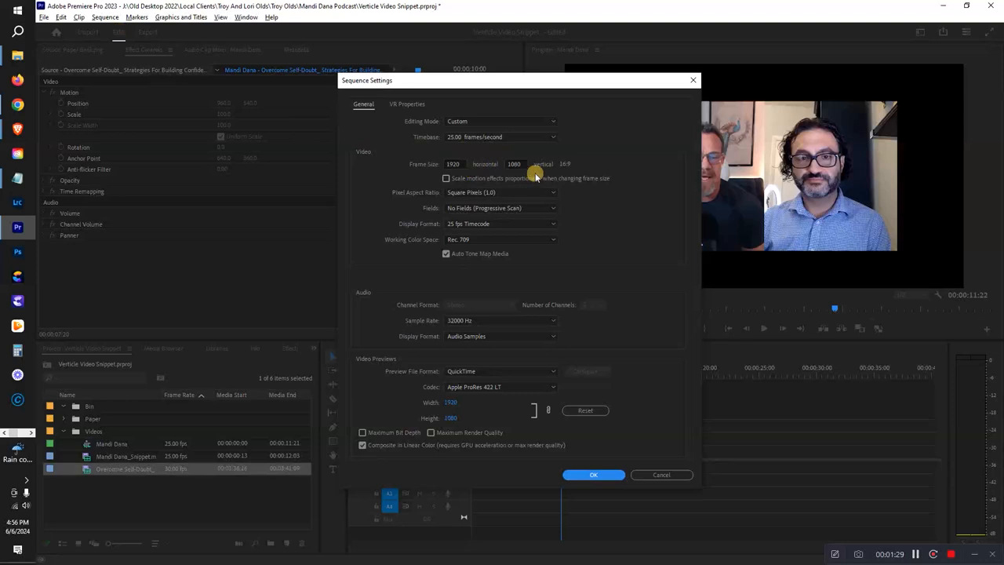
triple_click(452, 165)
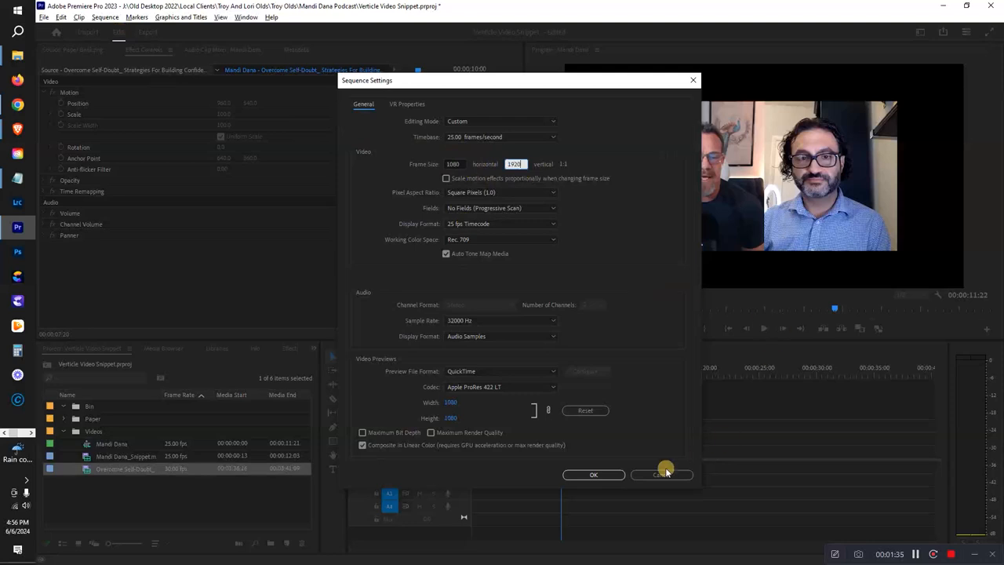
left_click(593, 473)
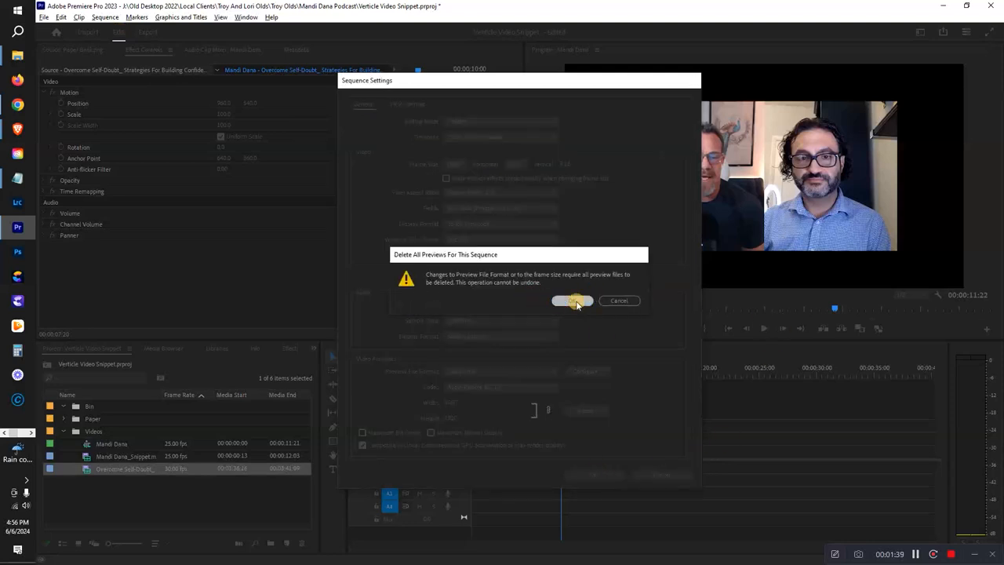
left_click(571, 301)
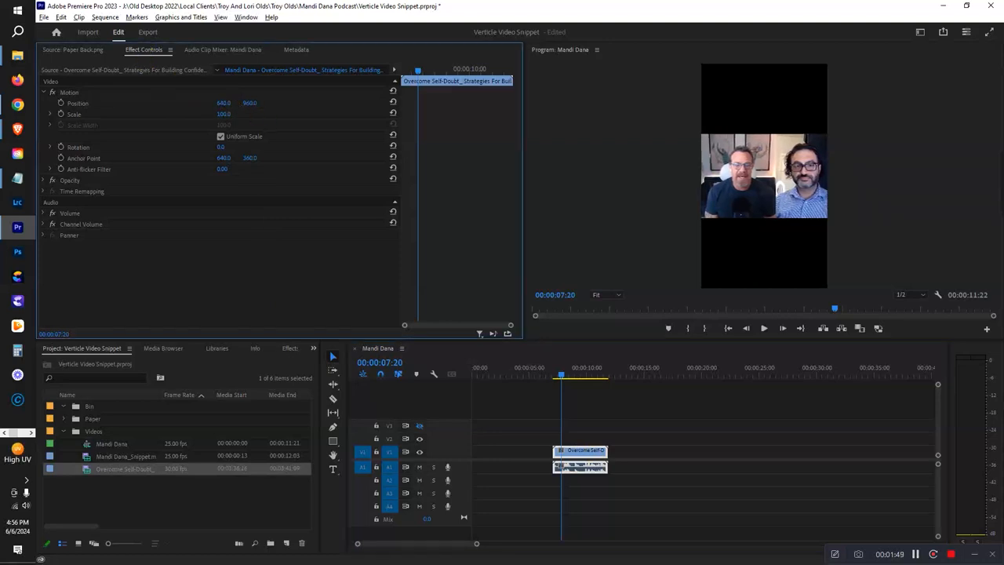
- Alt-drag the podcast clip up to V2 to create a second stacked copy
left_click_drag(223, 104, 247, 103)
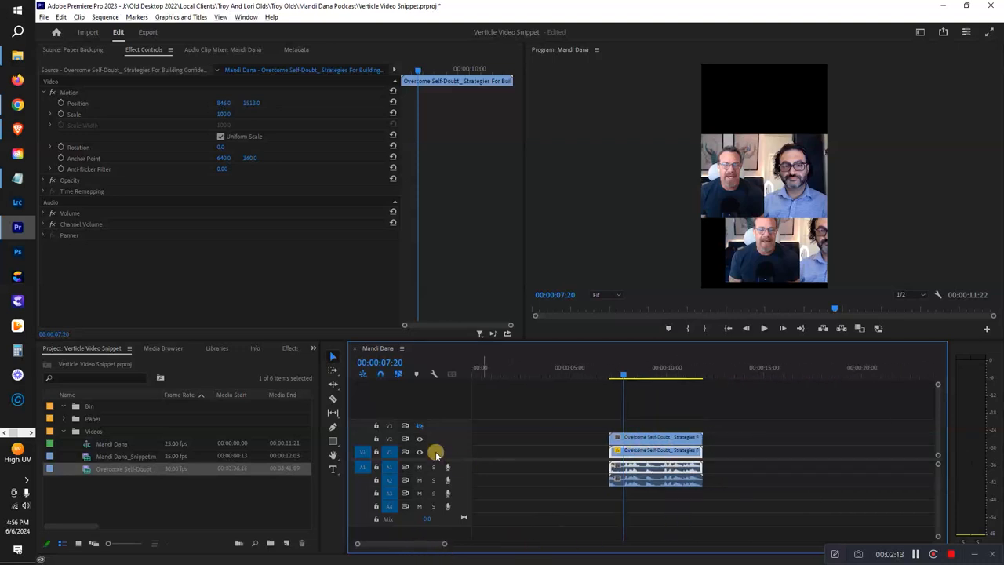
- Adjust Position and Scale on each copy so one speaker fills the top and the other the bottom
left_click(420, 451)
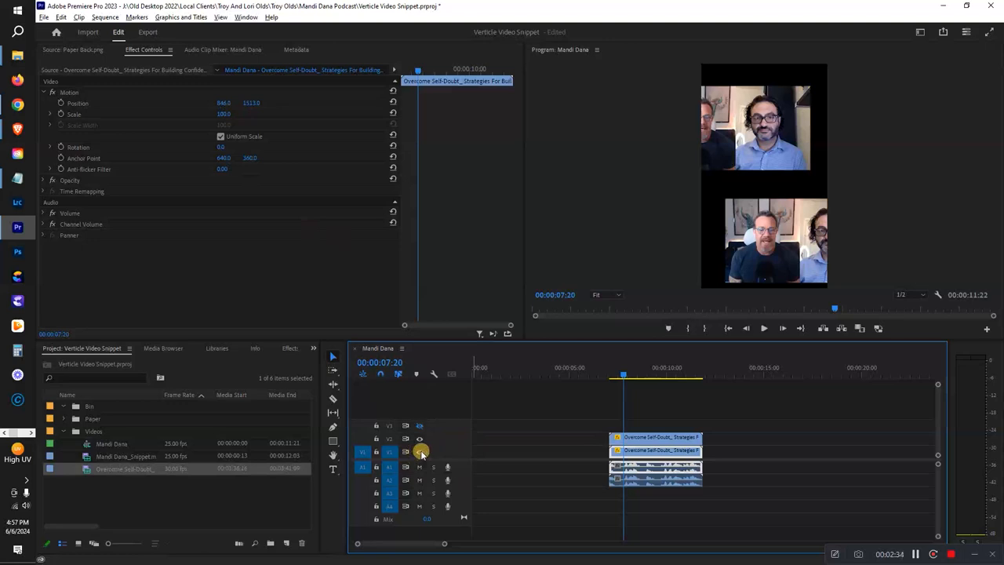
left_click(655, 449)
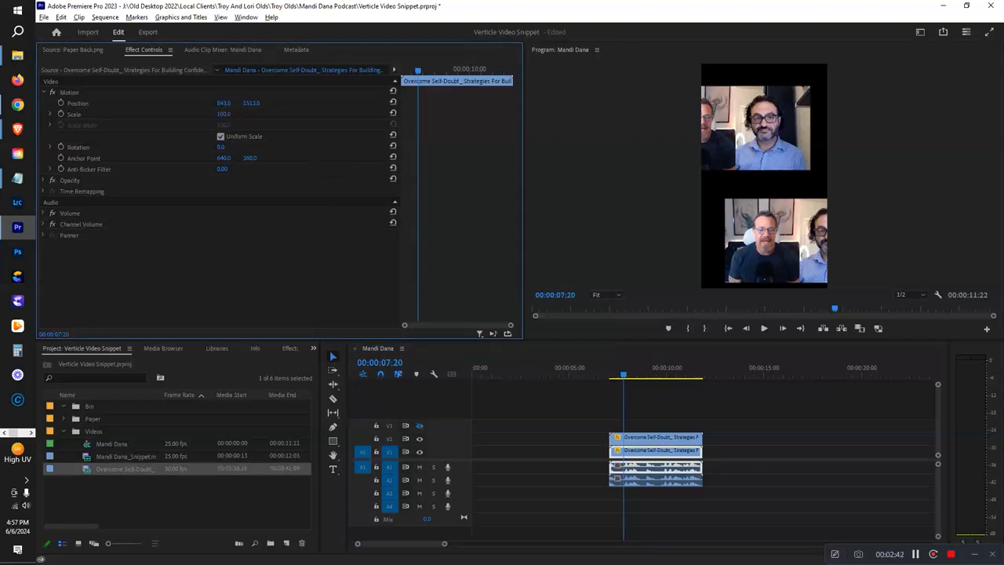
left_click_drag(226, 104, 232, 103)
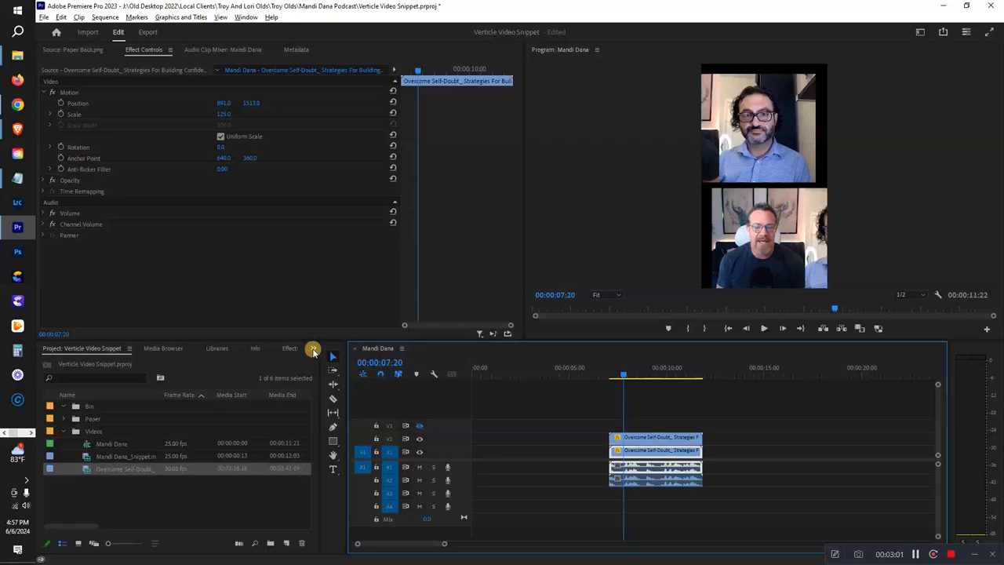
- Search 'crop', apply Crop to the lower copy and trim the other speaker off its right side
left_click(288, 348)
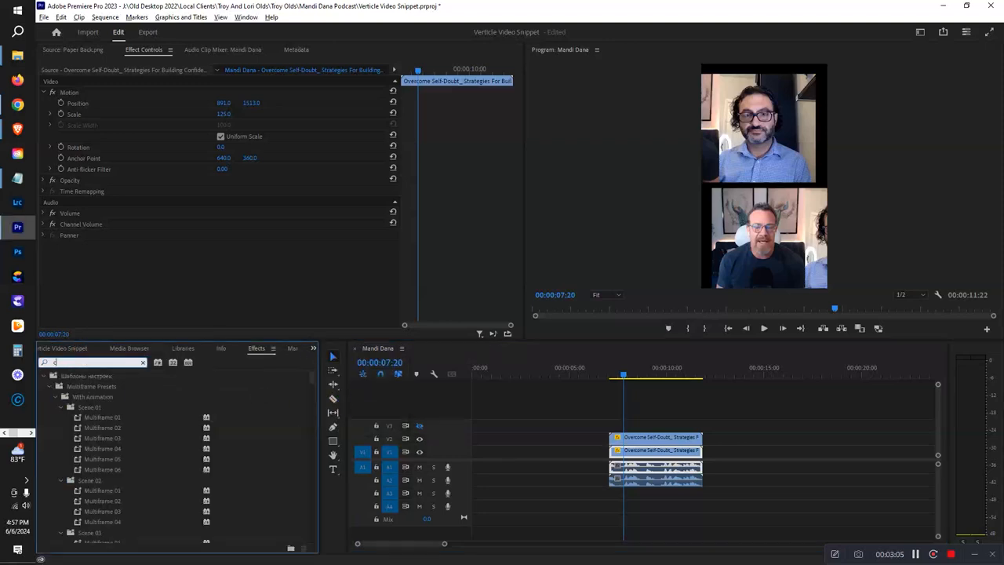
type("rop")
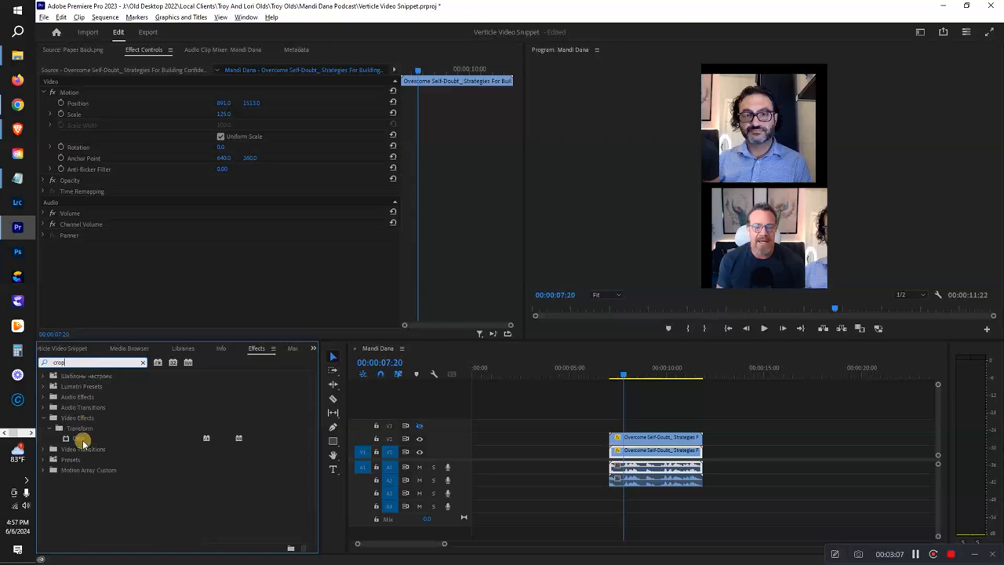
left_click_drag(85, 439, 443, 447)
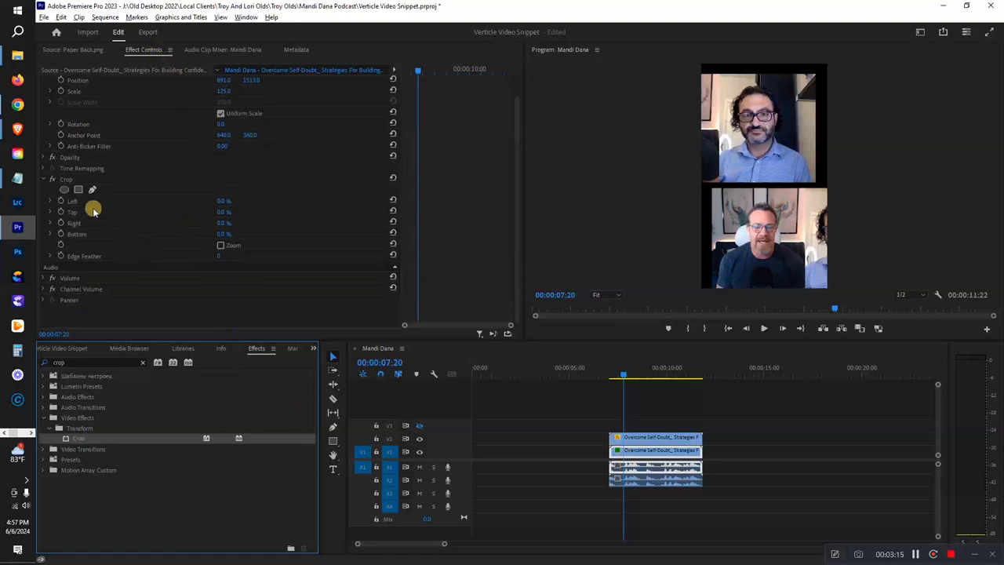
left_click(66, 179)
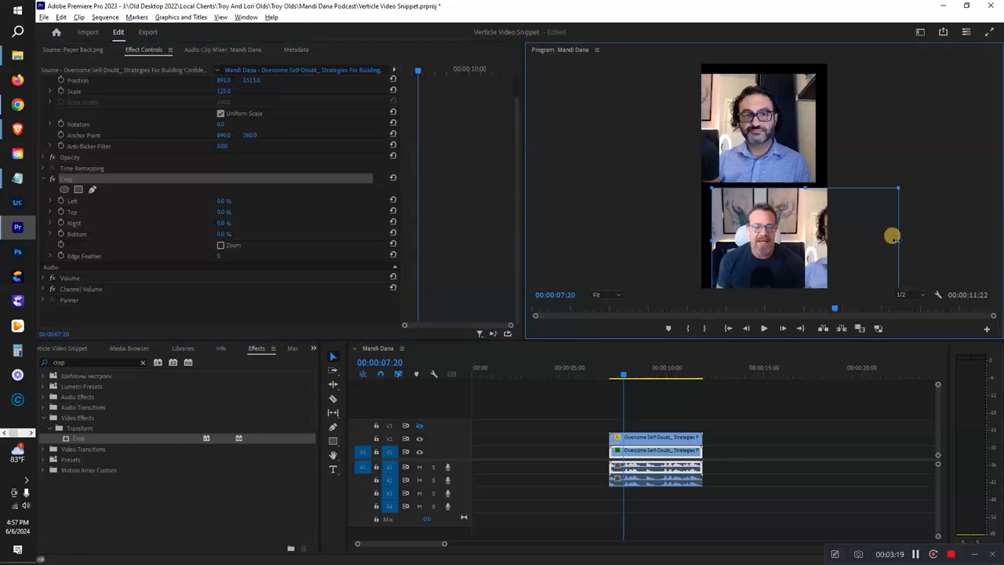
left_click_drag(894, 236, 803, 245)
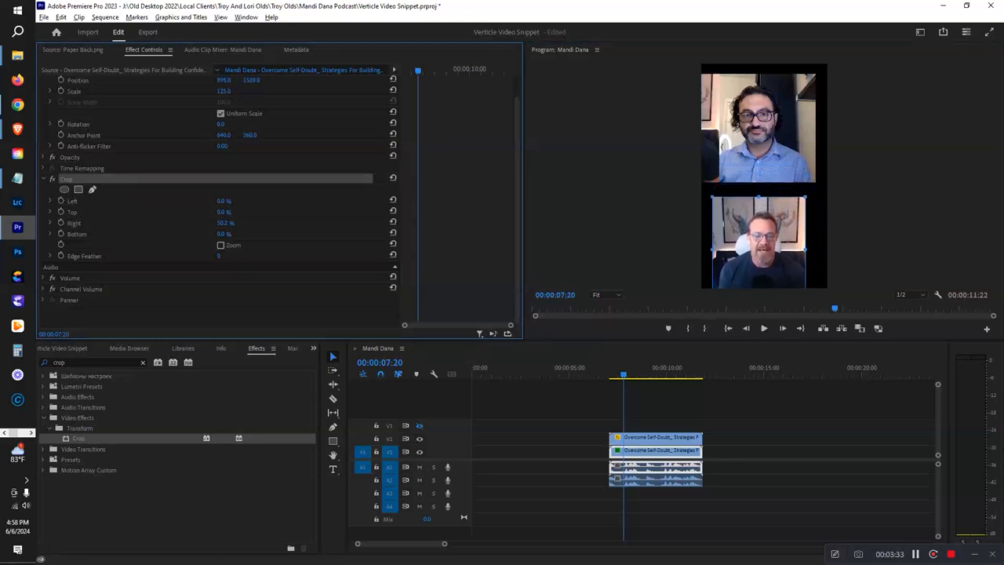
- Apply Crop to the upper copy and trim its left side around the top speaker
left_click(656, 438)
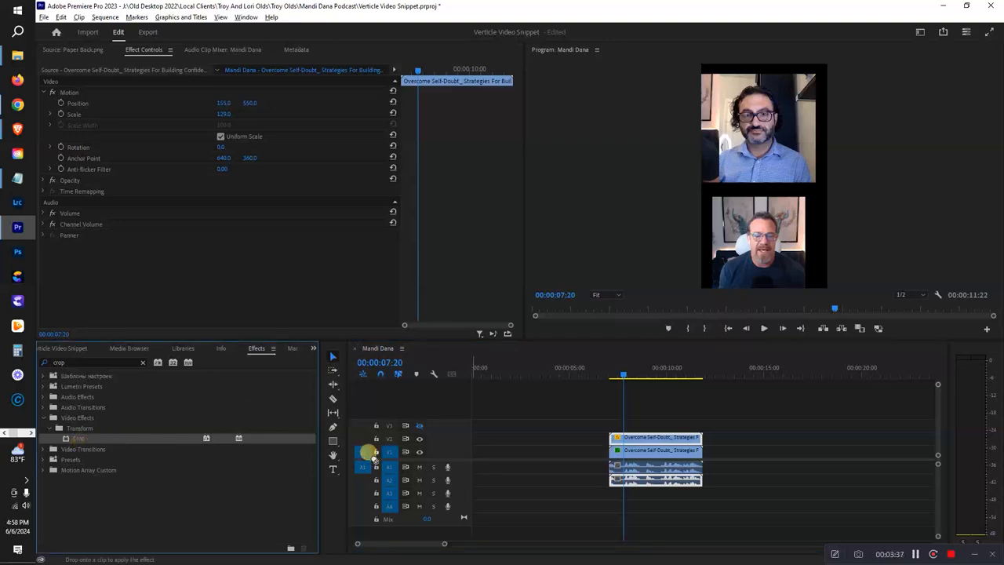
left_click(635, 436)
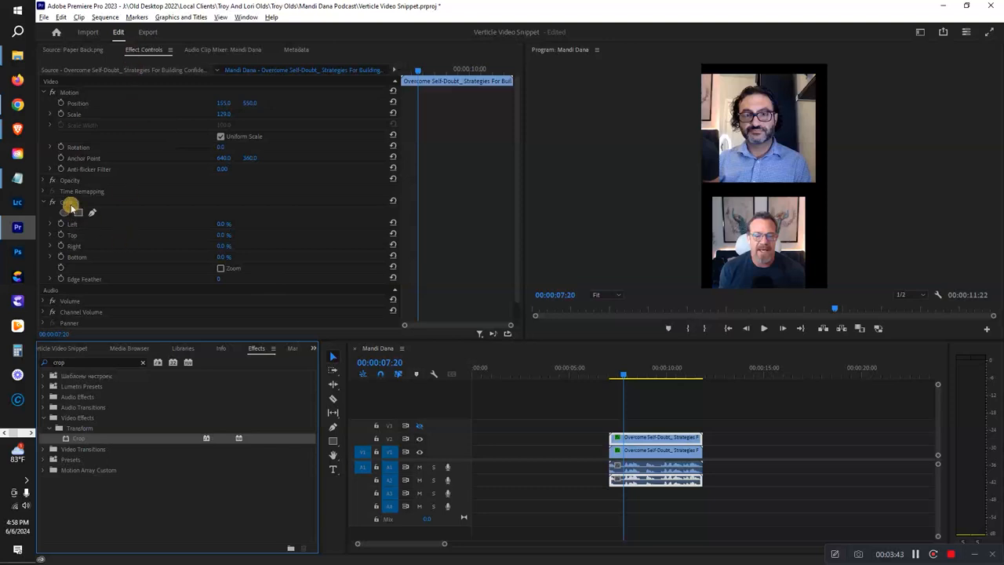
left_click(65, 201)
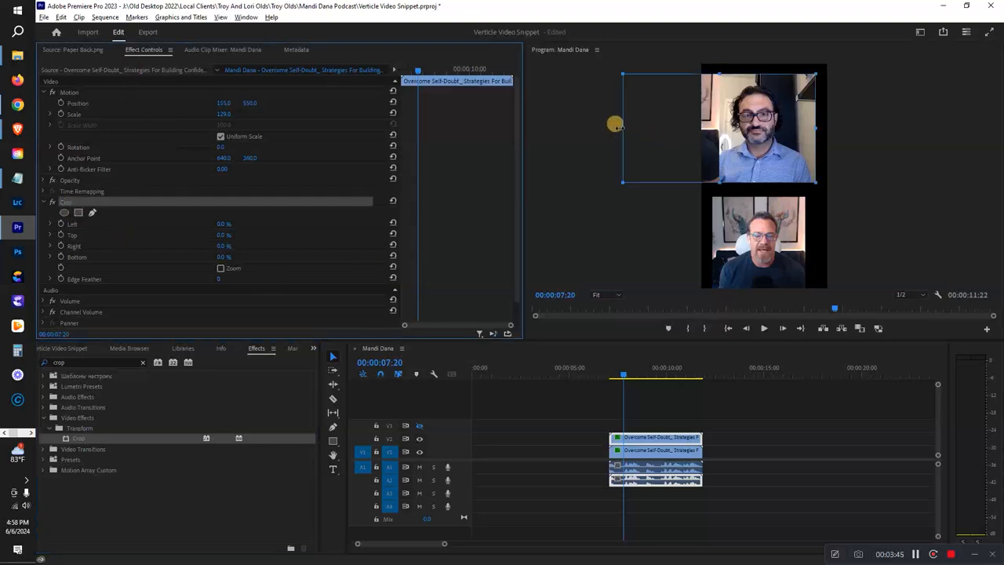
left_click_drag(620, 126, 714, 133)
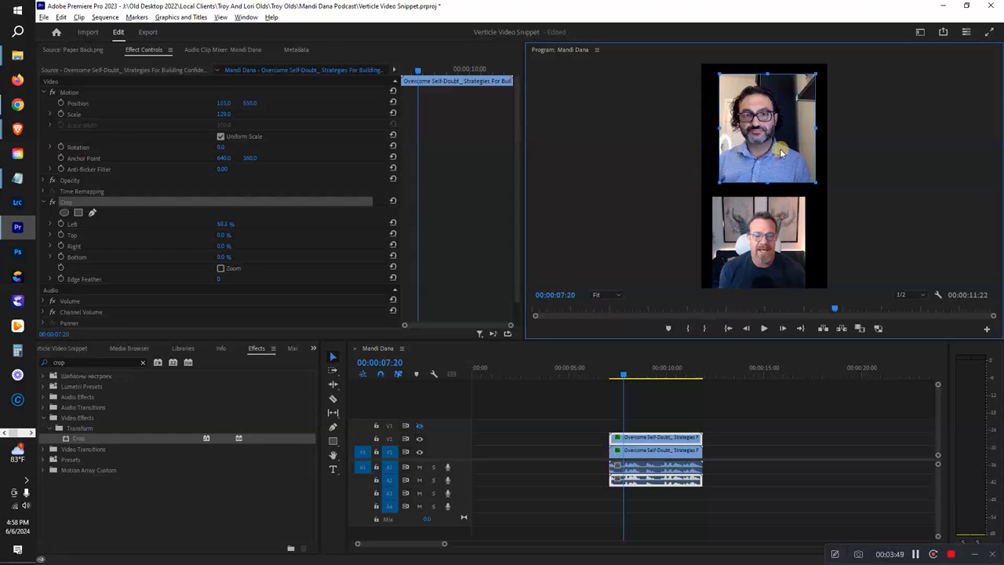
mouse_move(436, 211)
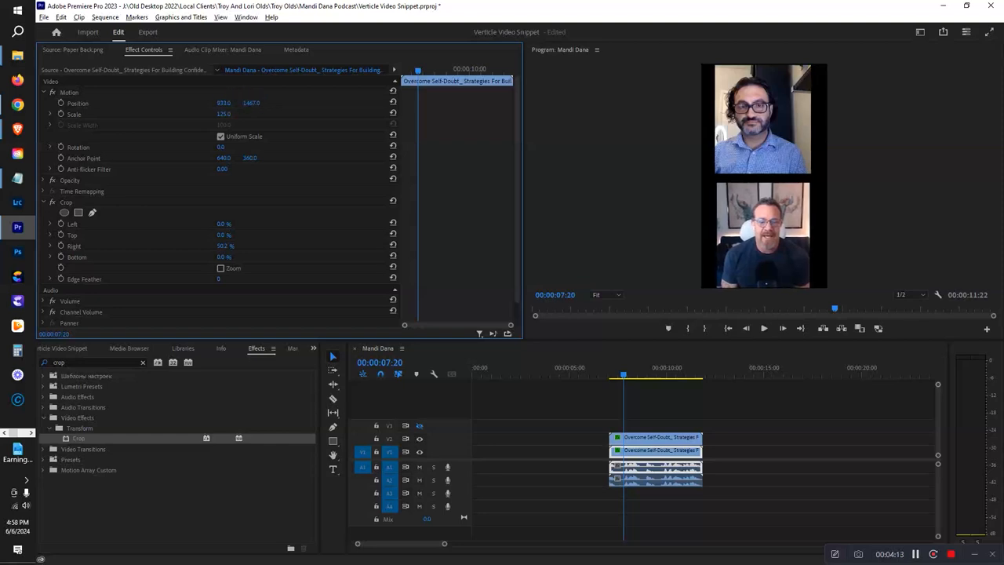
mouse_move(549, 275)
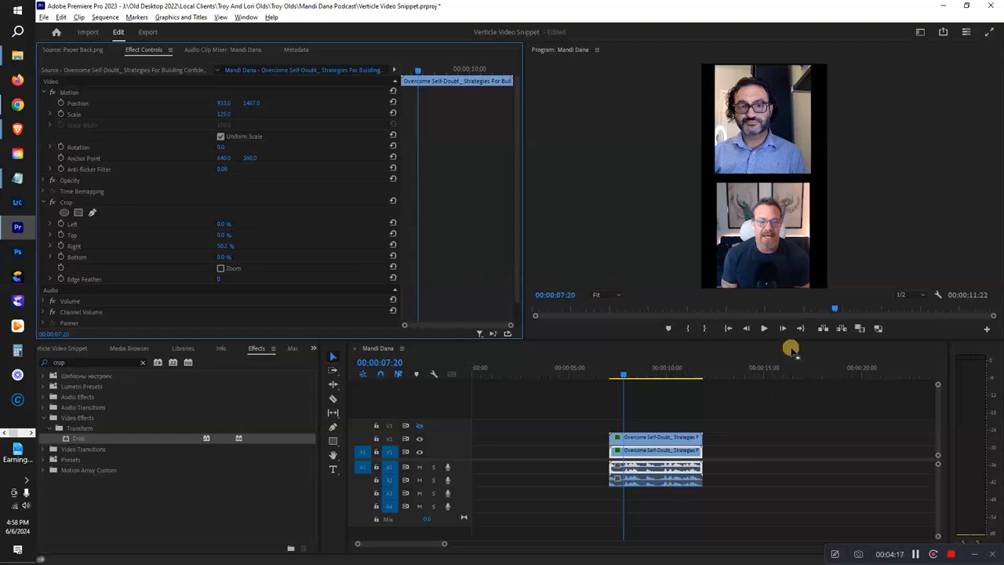
mouse_move(834, 377)
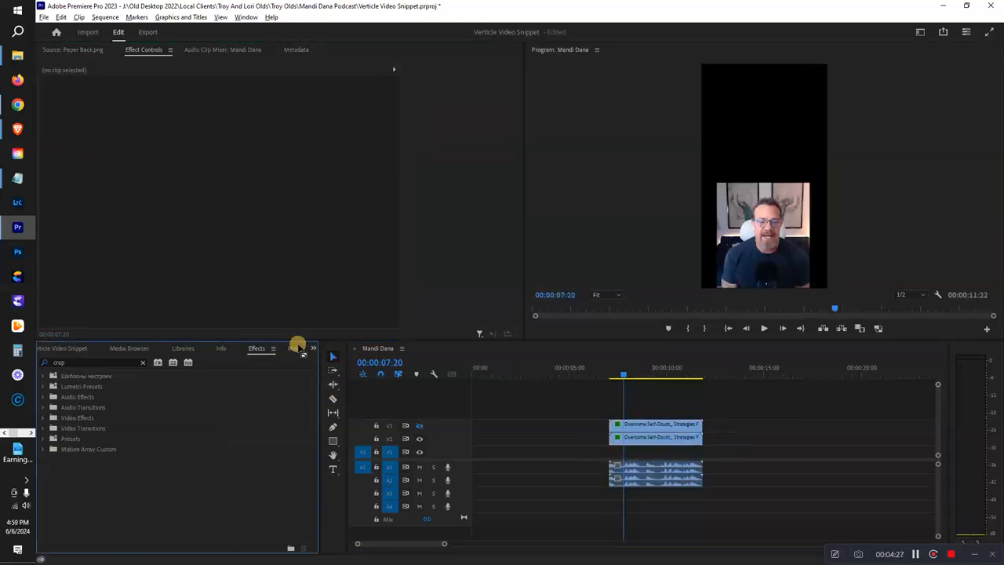
- Place Place Holder.jpg from the Paper bin under the speakers and trim it to end with them
left_click(313, 348)
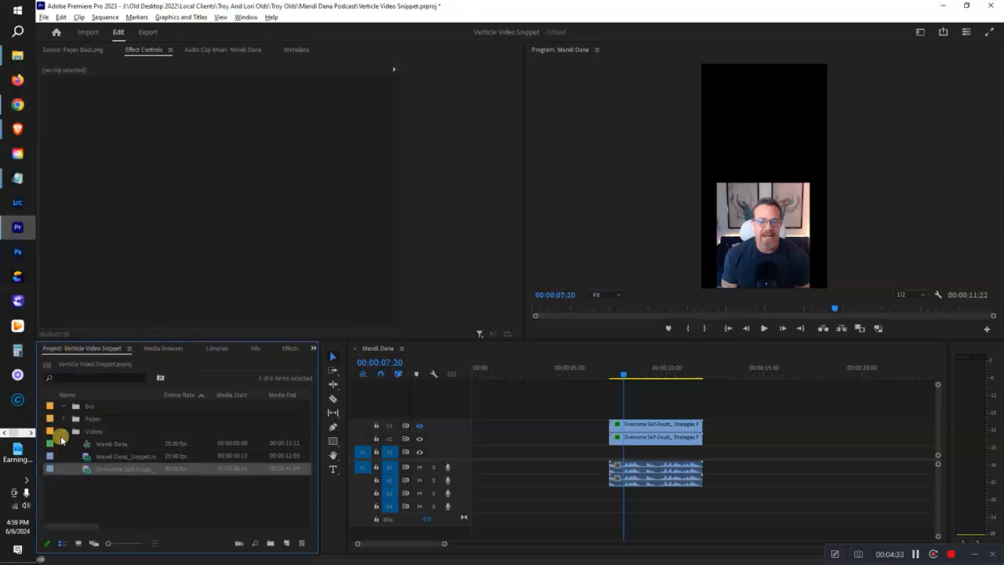
left_click(63, 417)
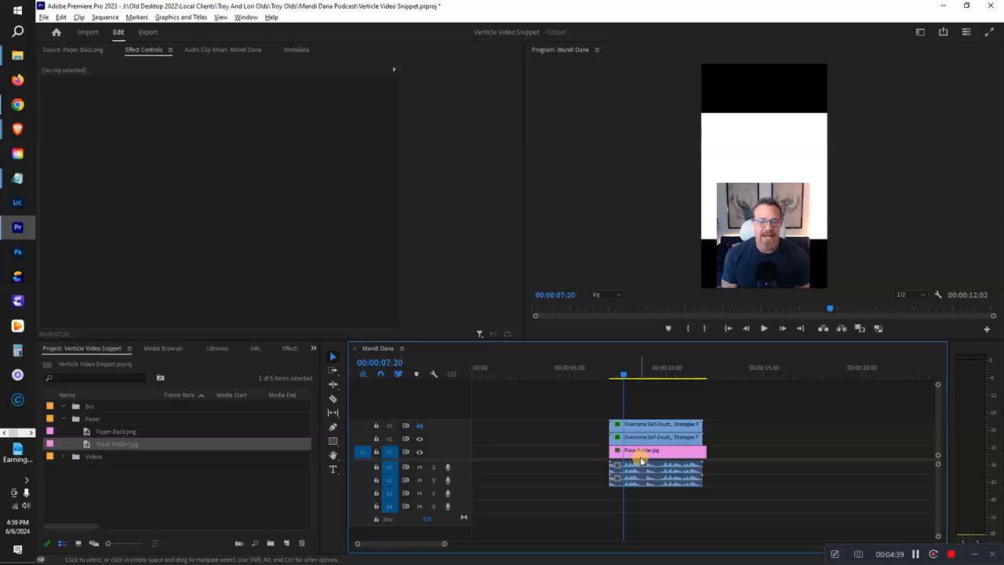
left_click(641, 449)
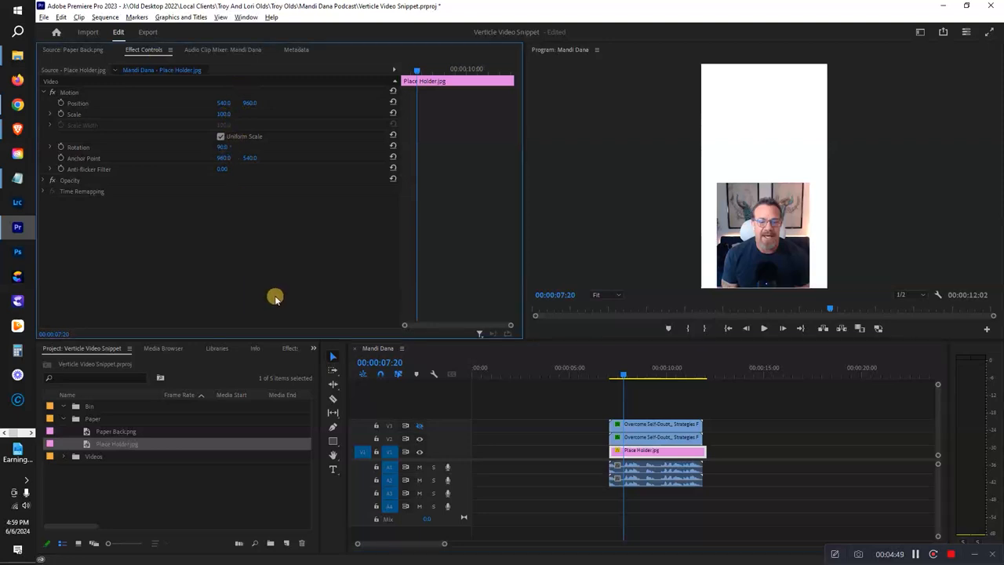
mouse_move(433, 430)
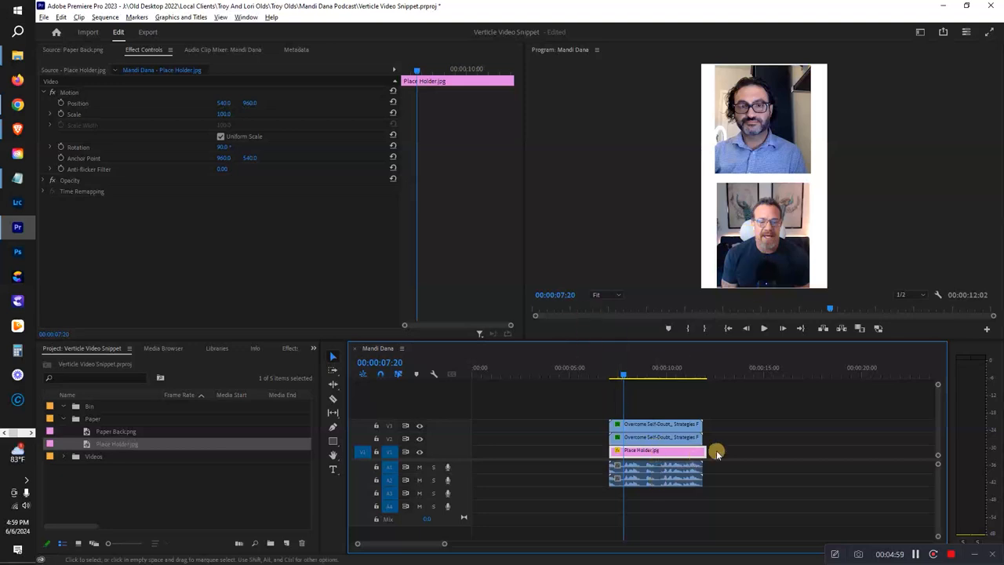
left_click_drag(715, 450, 703, 451)
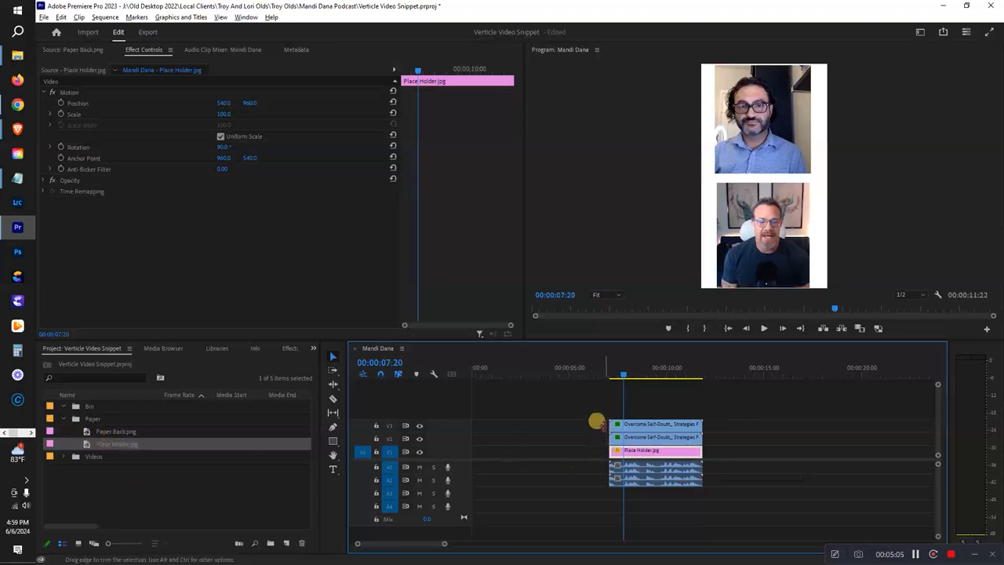
- Add Paper Backing.png above the placeholder and scale it up to fill the frame
left_click(655, 436)
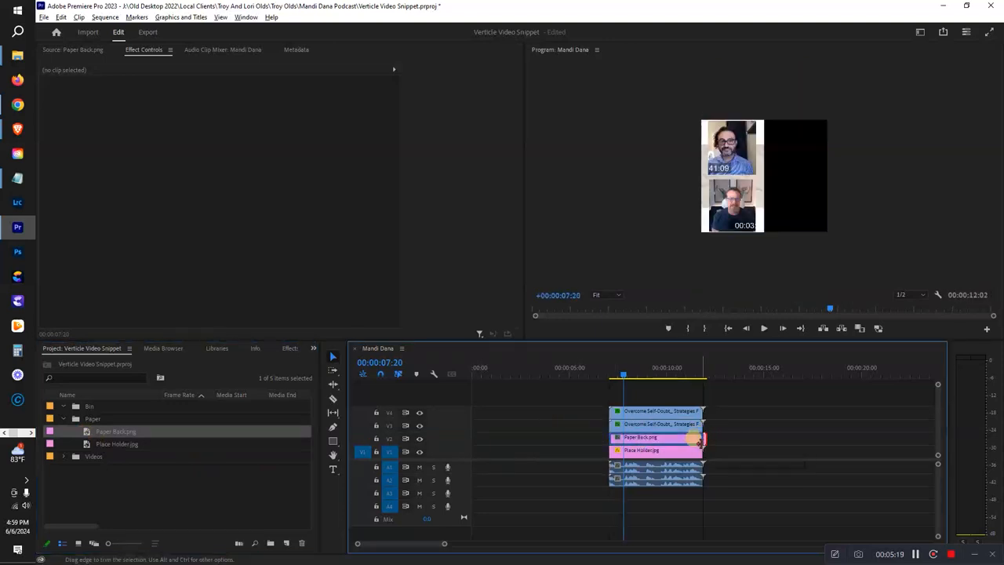
left_click(640, 436)
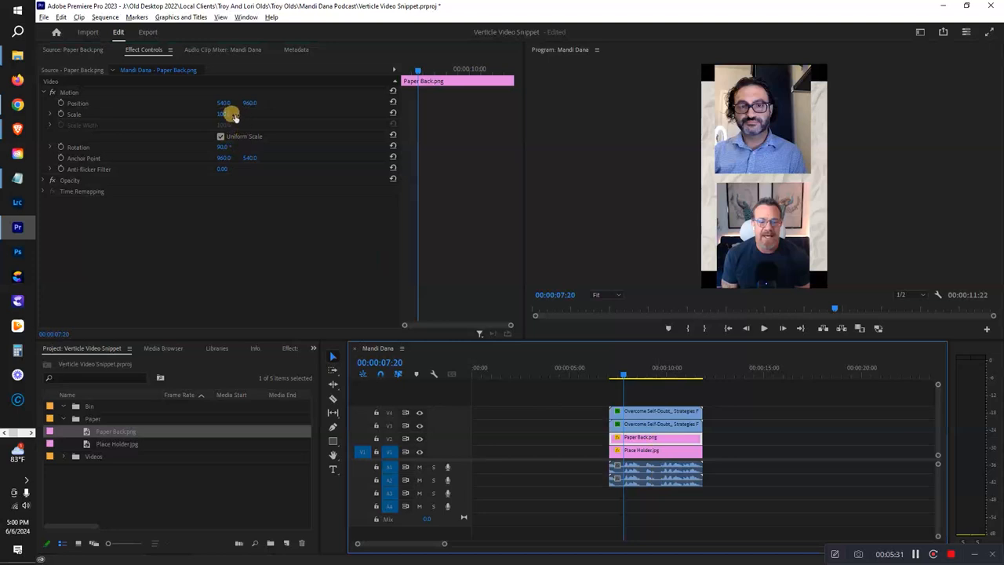
left_click_drag(223, 113, 238, 112)
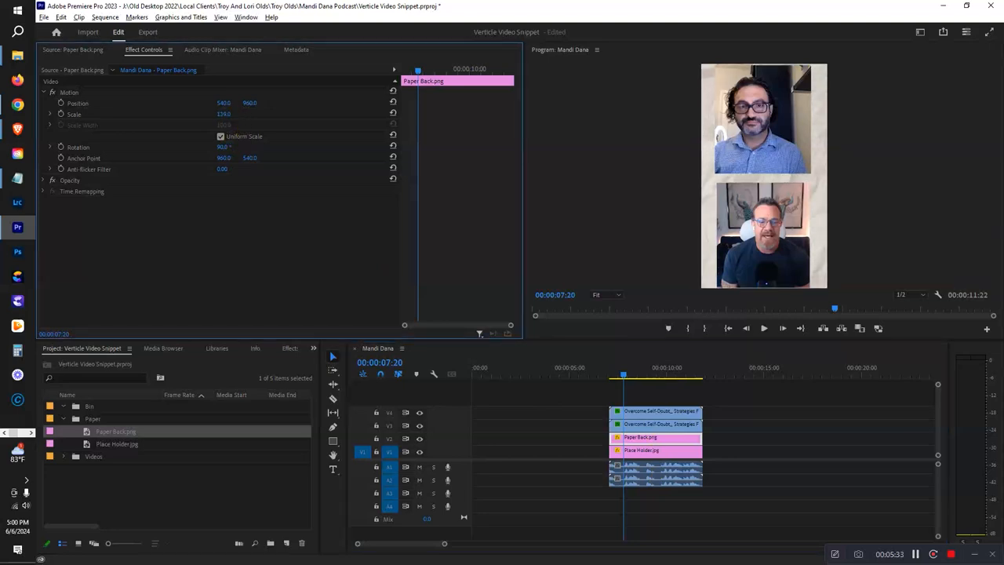
left_click(406, 452)
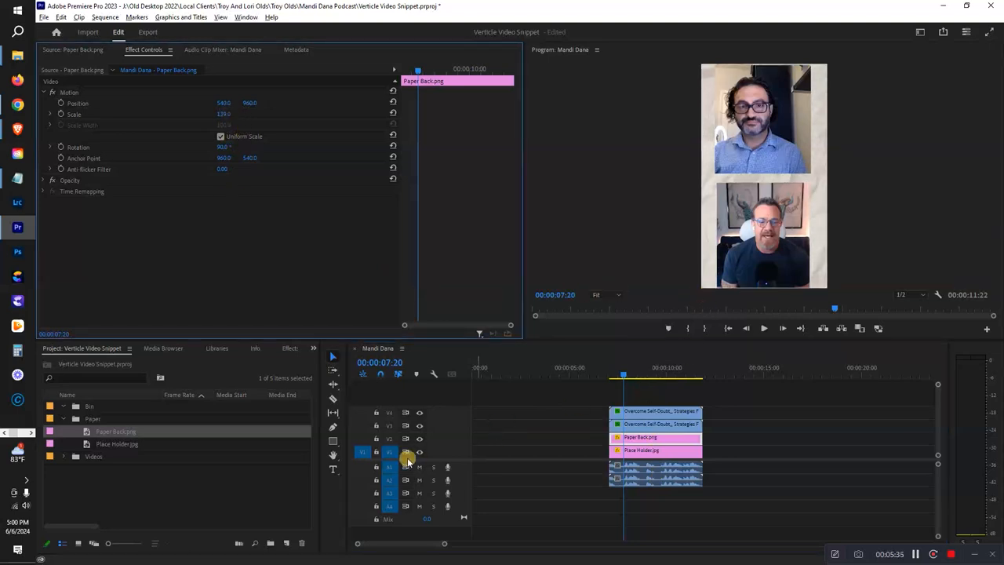
left_click(420, 452)
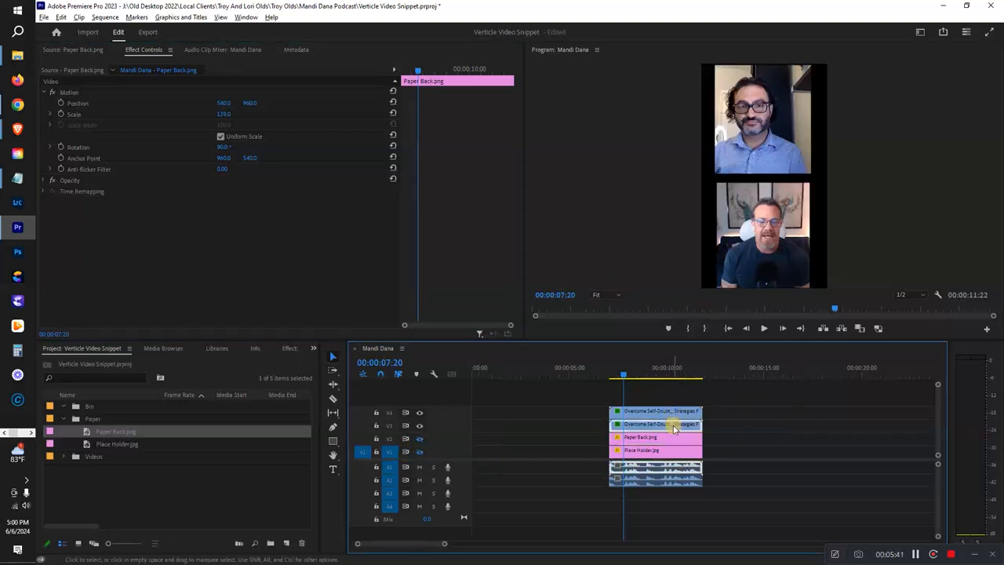
left_click(656, 423)
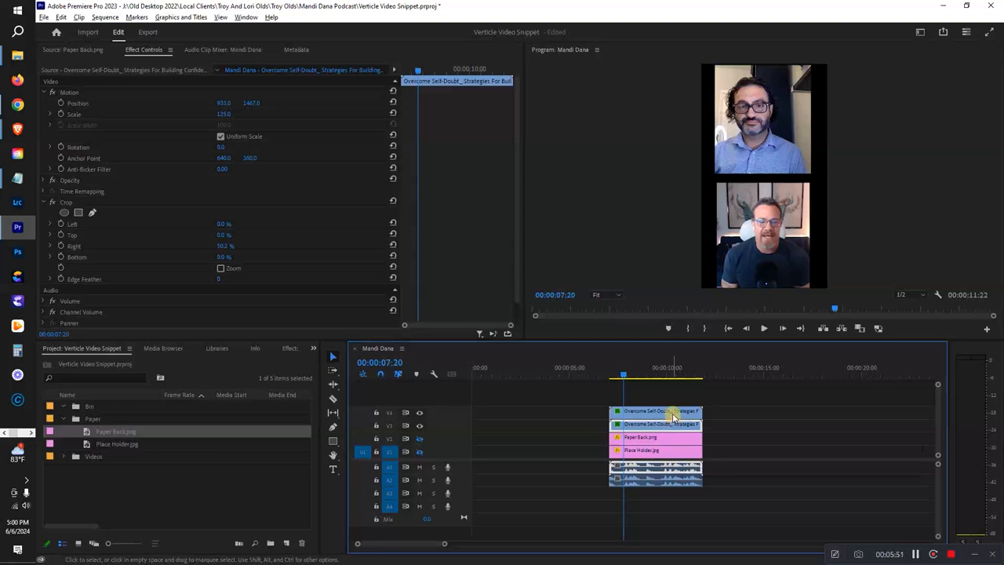
mouse_move(673, 414)
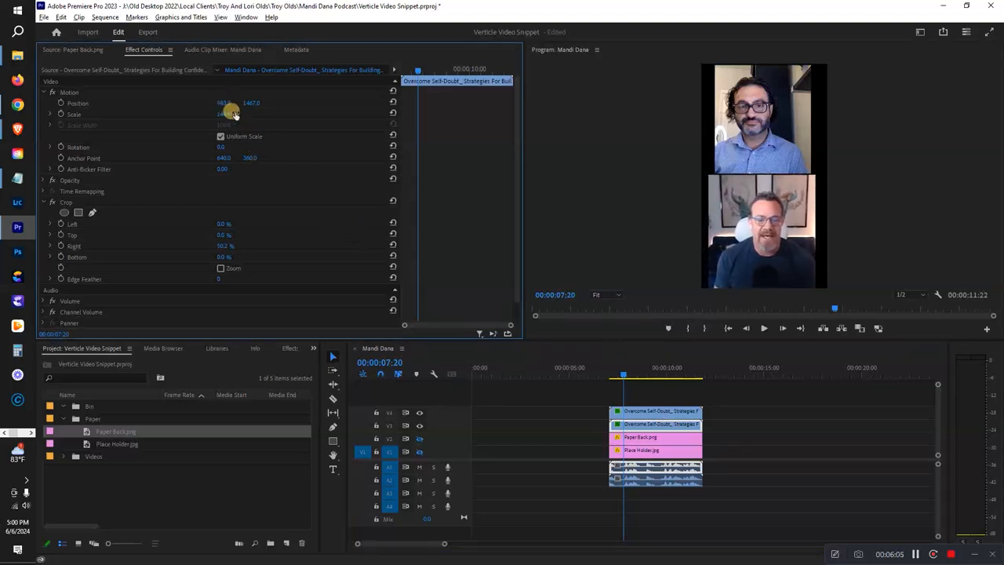
- Scrub Position, Scale and Crop on each speaker clip until each fills his own half
left_click_drag(228, 113, 222, 113)
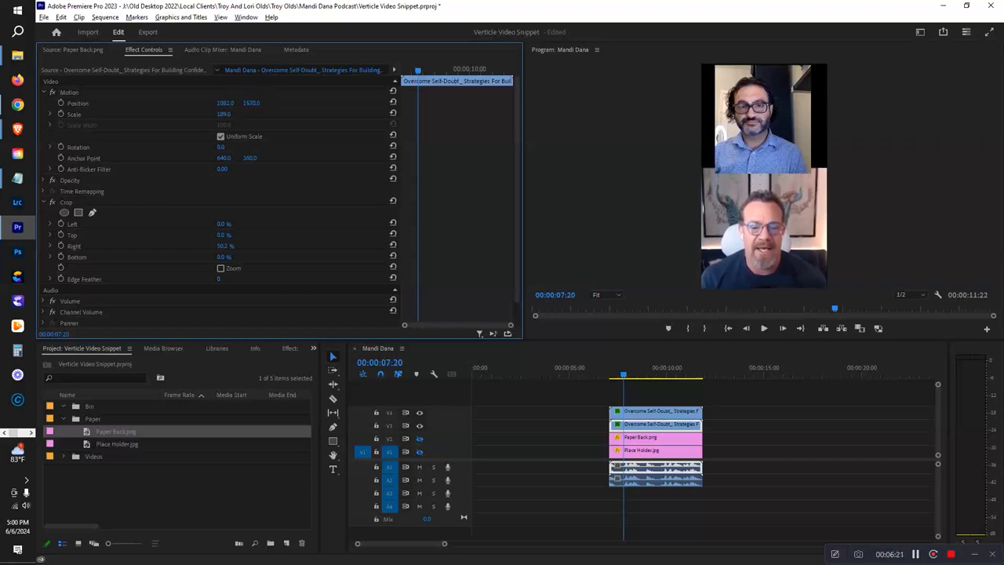
left_click(644, 411)
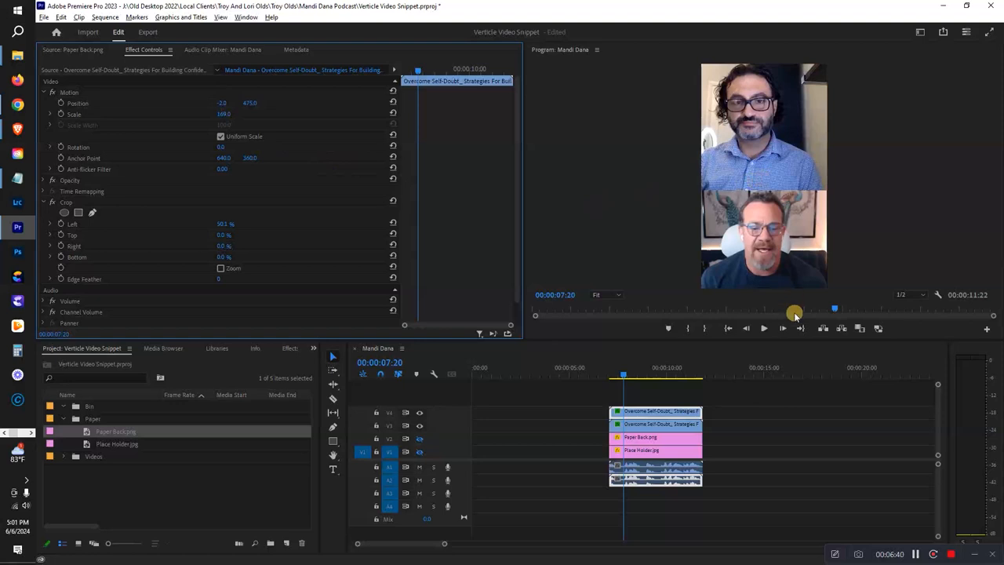
mouse_move(624, 344)
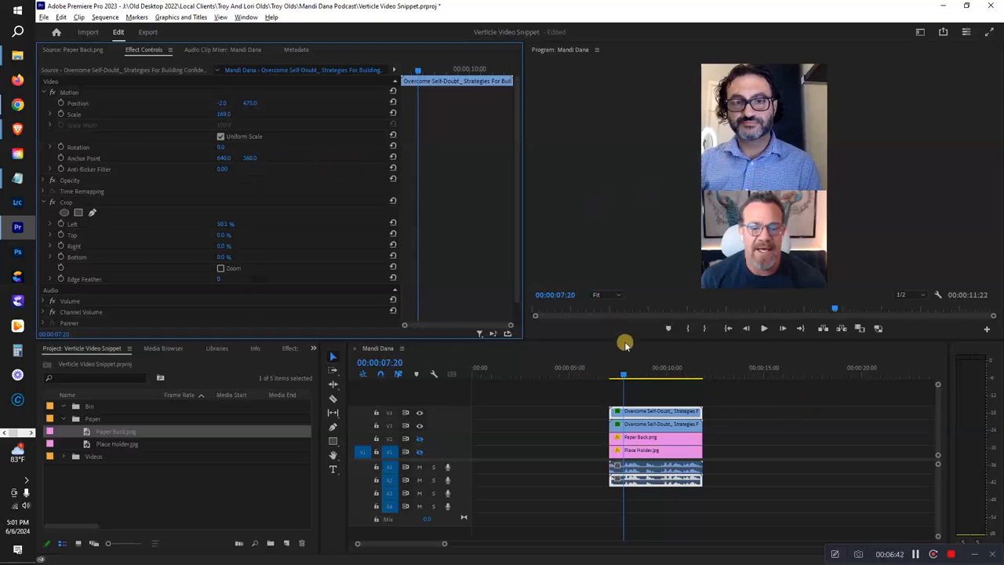
left_click_drag(222, 112, 227, 116)
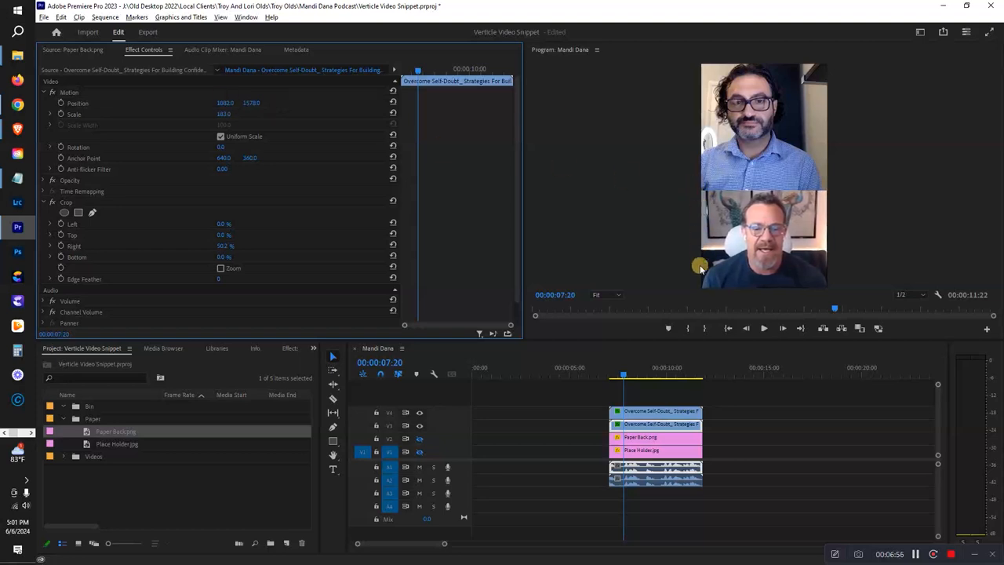
mouse_move(822, 65)
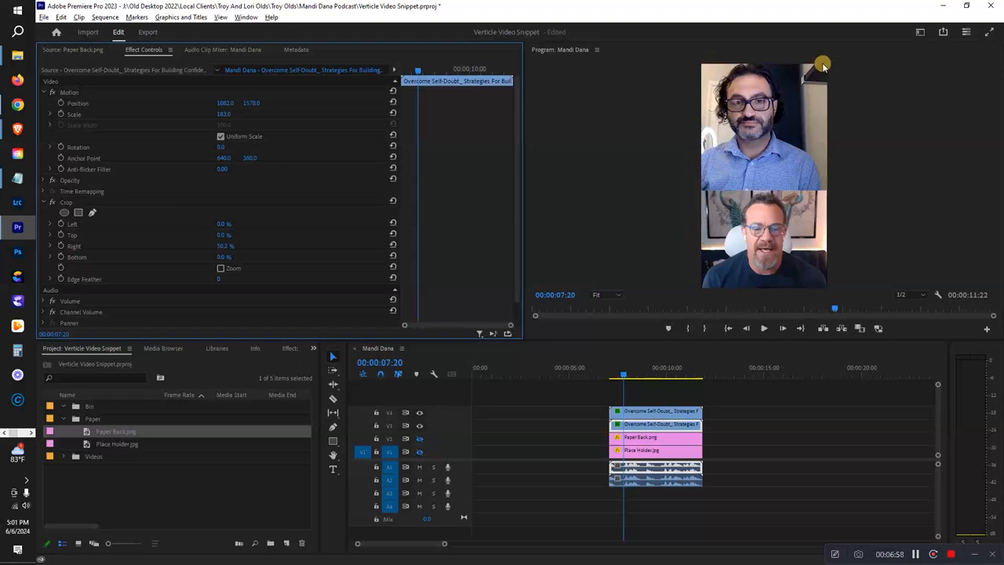
mouse_move(792, 263)
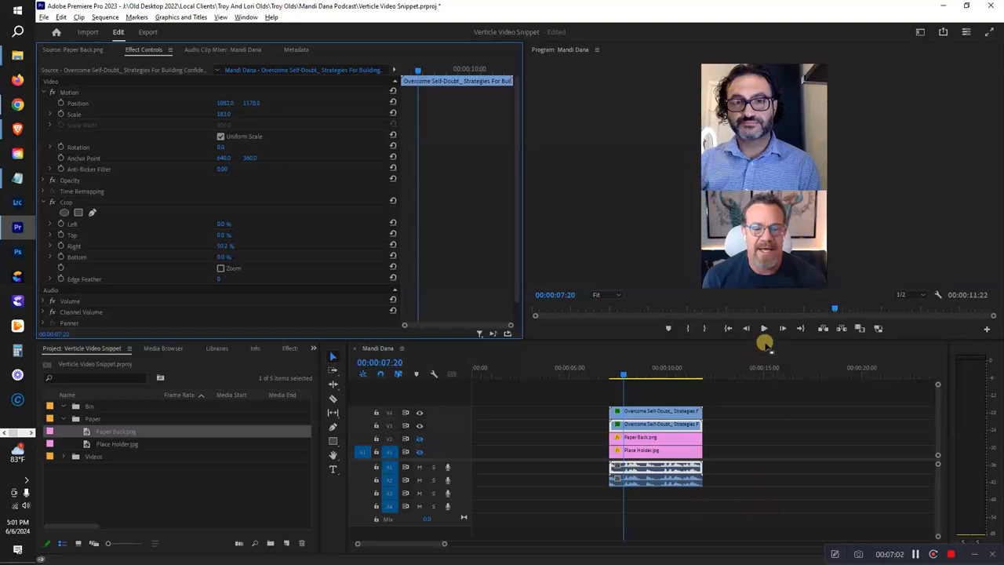
- Play the stacked layout briefly, then park the playhead just past the clips' end
left_click(764, 328)
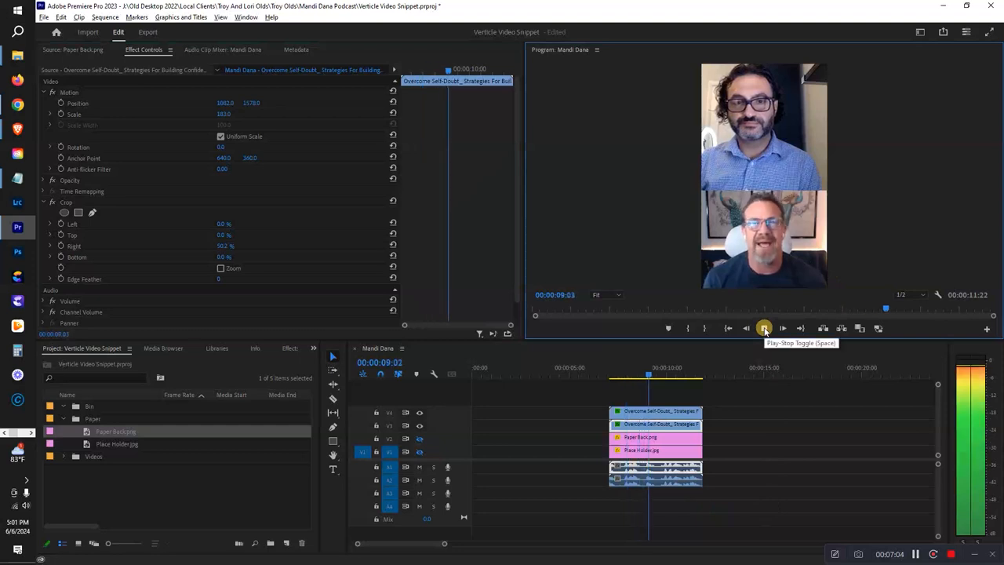
left_click(764, 328)
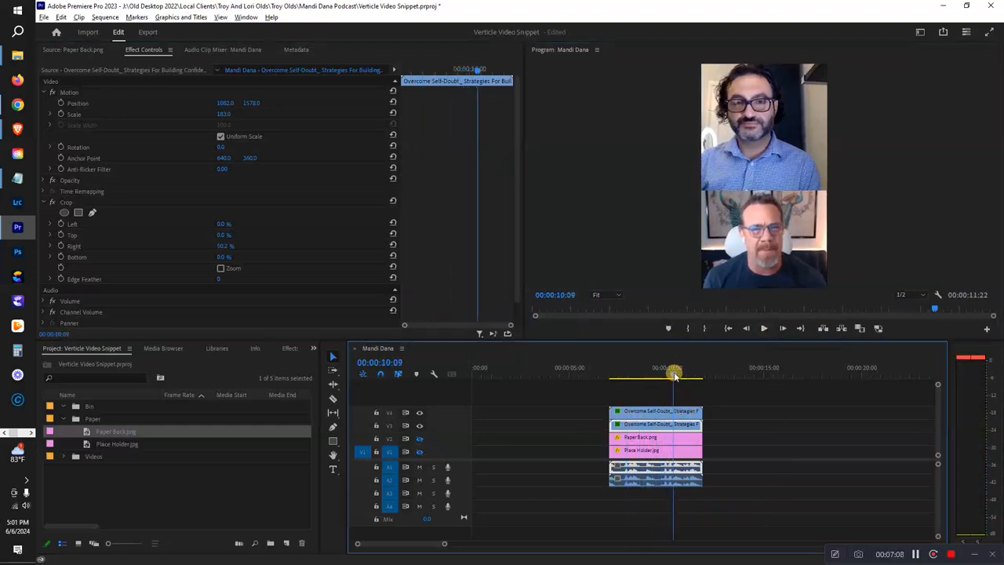
left_click_drag(675, 377, 718, 376)
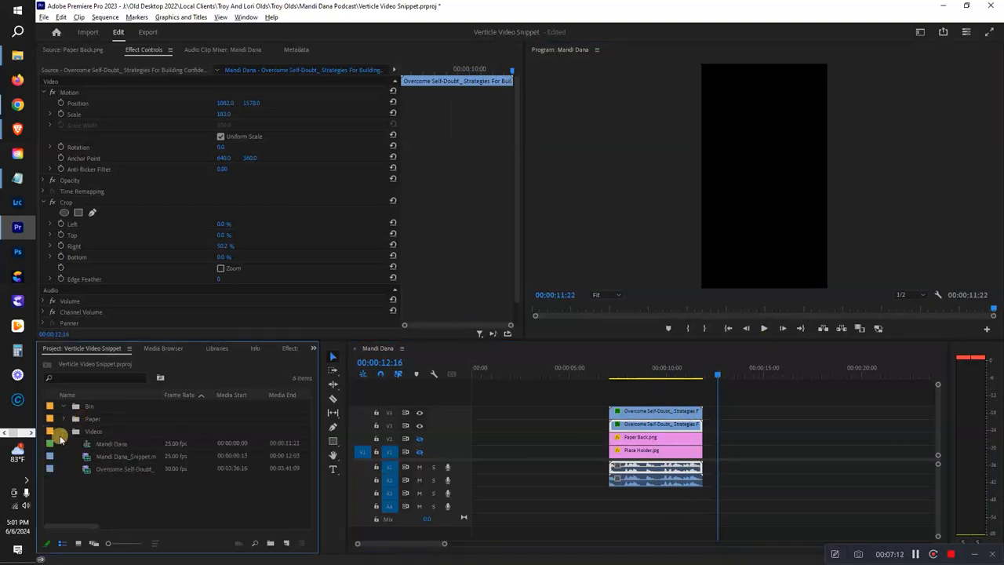
- Add the next podcast snippet after the split-screen and scrub back to the stacked section
left_click(125, 455)
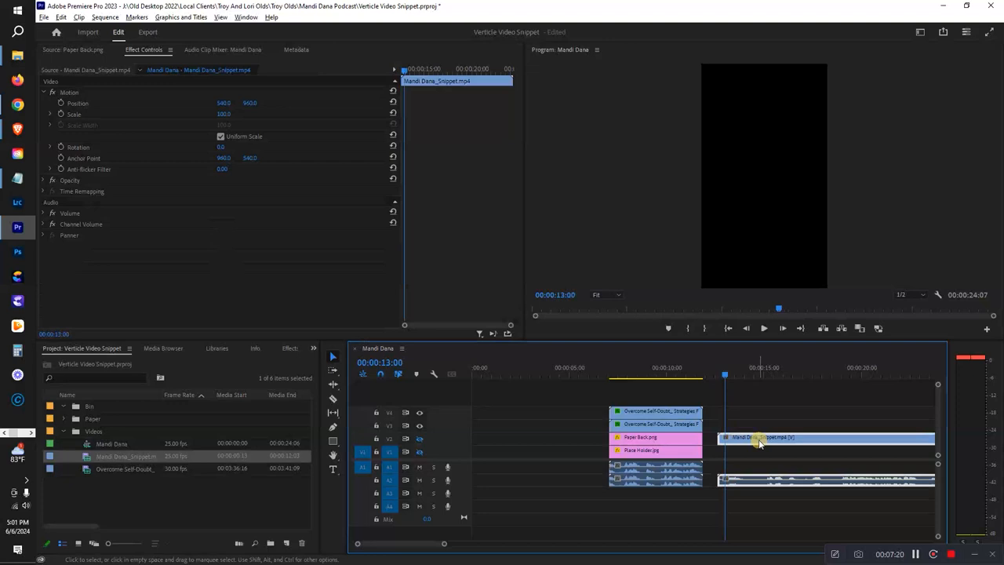
left_click(724, 373)
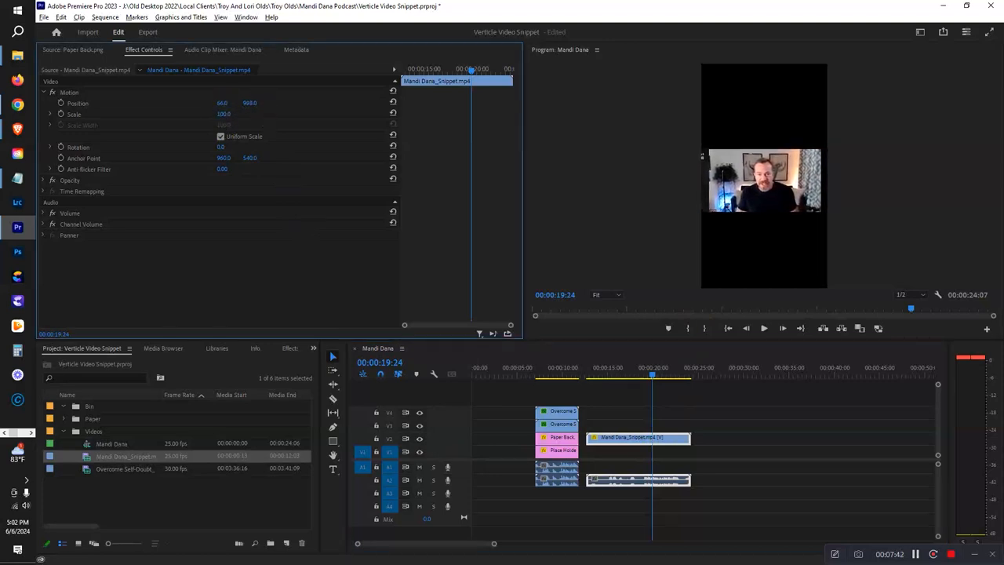
left_click(561, 384)
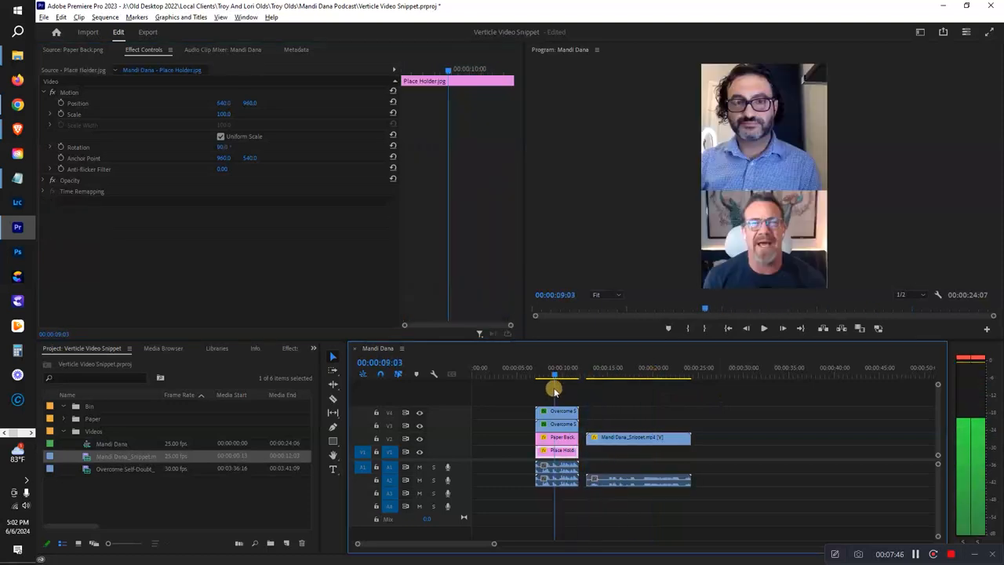
left_click(615, 378)
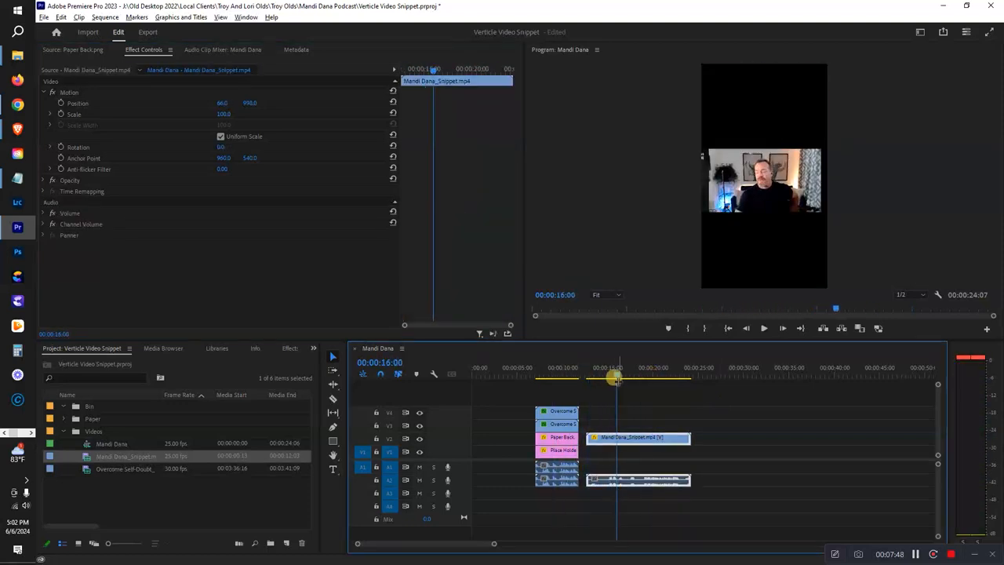
left_click_drag(614, 378, 561, 378)
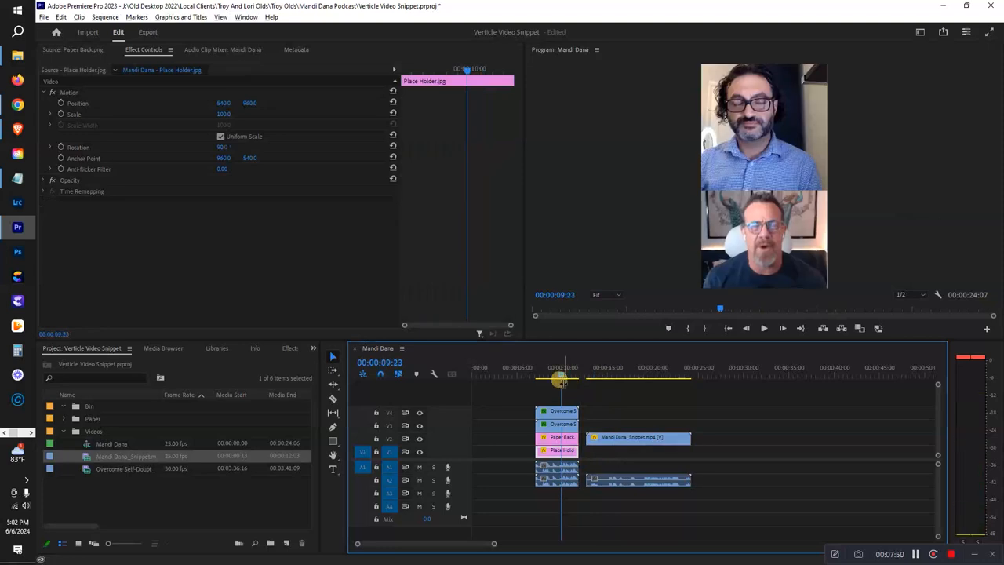
mouse_move(157, 149)
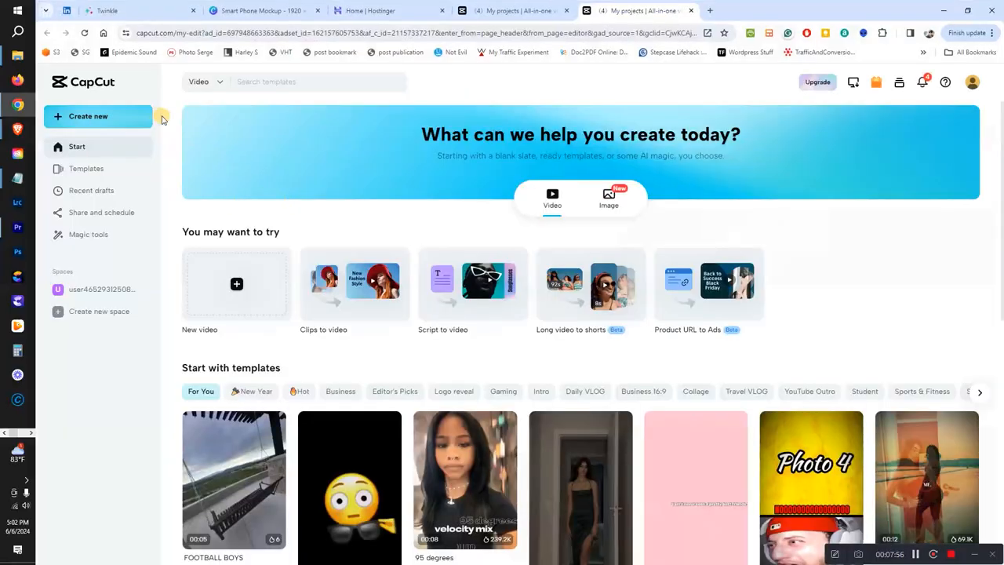
- Create a new blank CapCut video project at the vertical 9:16 size
left_click(87, 117)
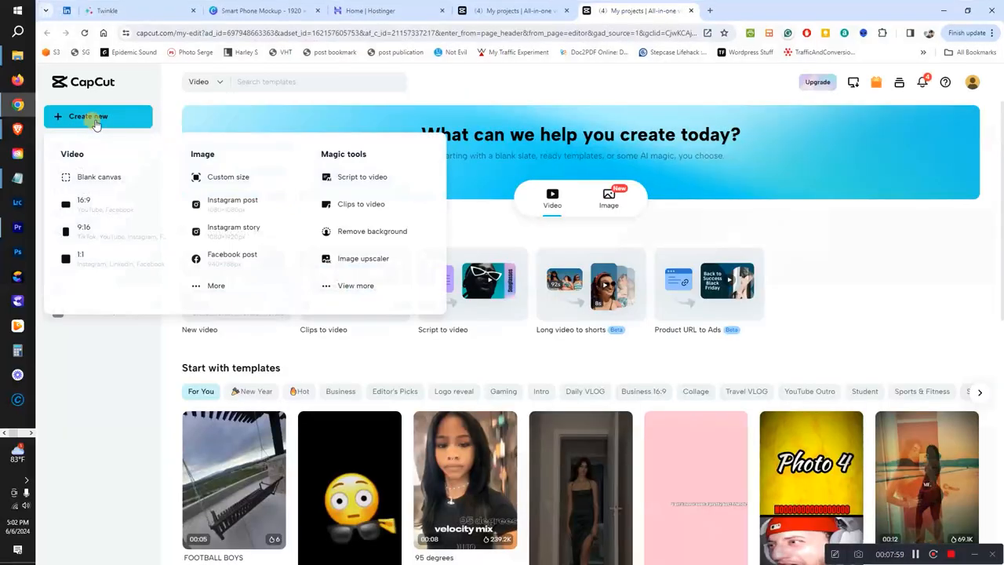
mouse_move(100, 205)
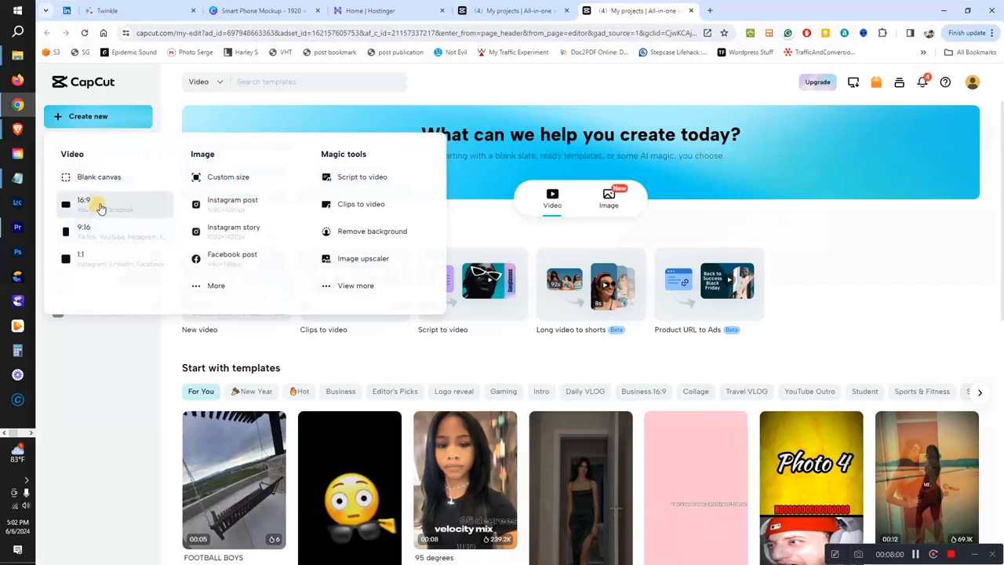
left_click(85, 201)
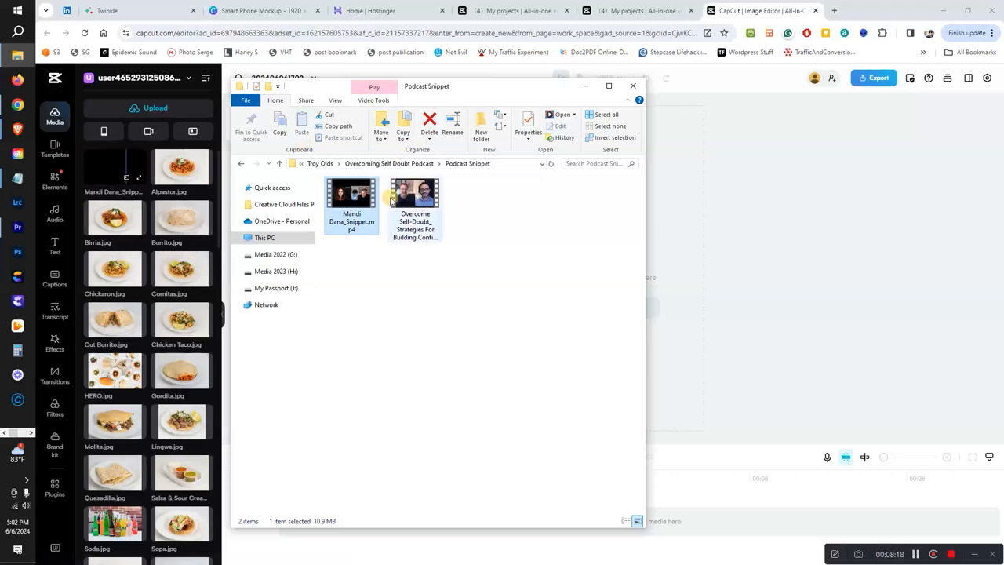
- Upload both Podcast Snippet videos and place the Overcoming Self-Doubt interview clip on the canvas
left_click(414, 195)
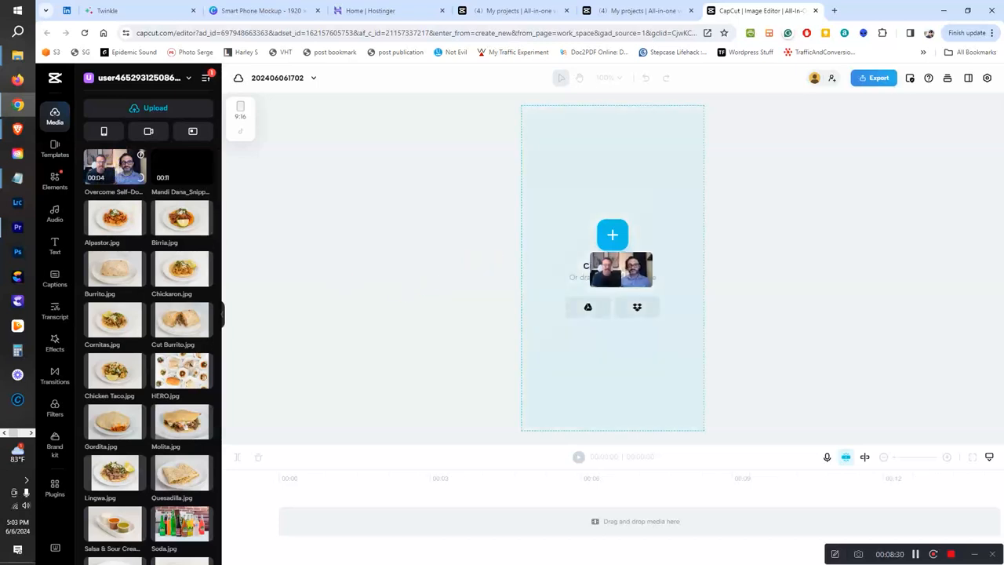
left_click(612, 235)
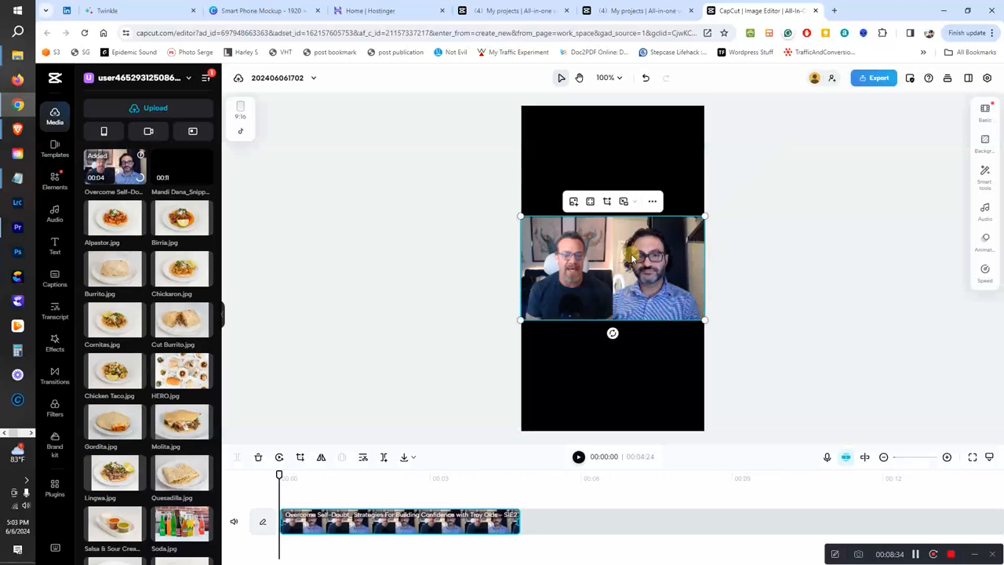
left_click(605, 201)
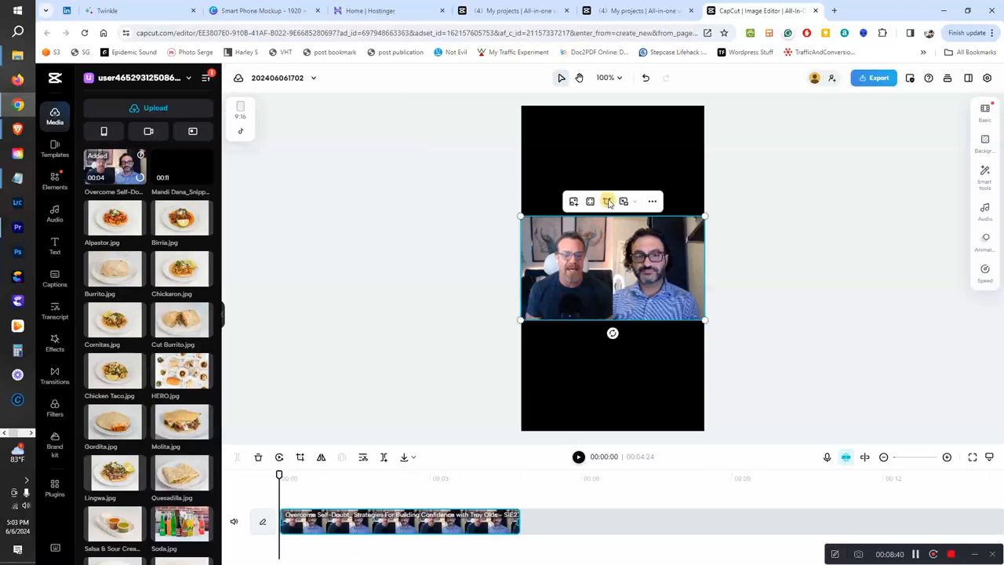
- Crop a copy of the interview clip to the left speaker for the lower half
left_click(607, 201)
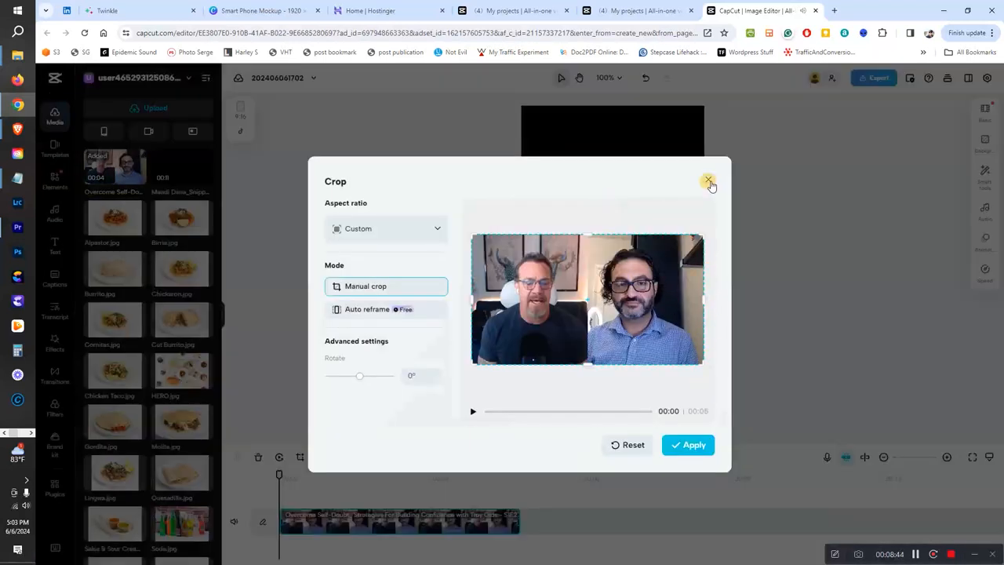
left_click(709, 182)
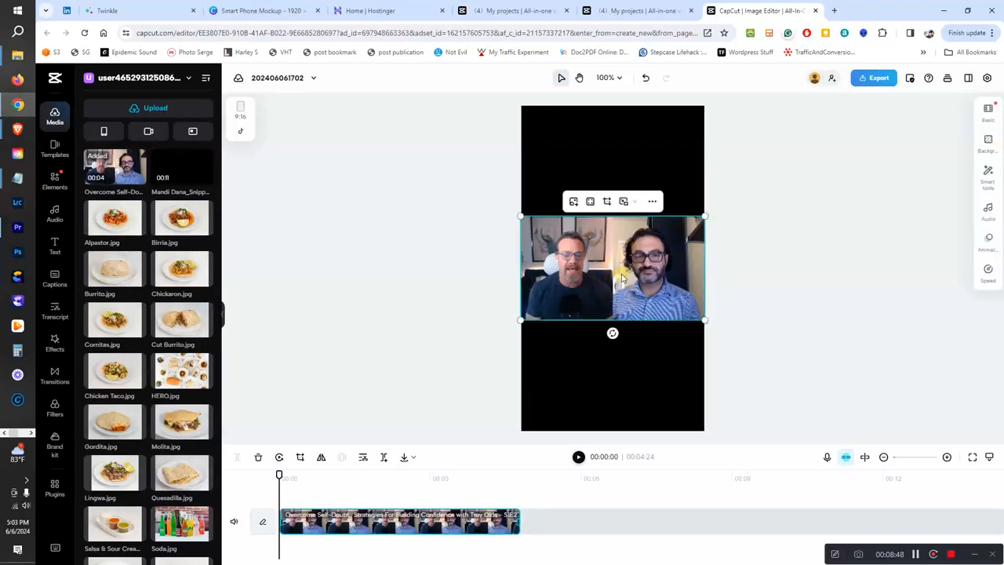
left_click(605, 200)
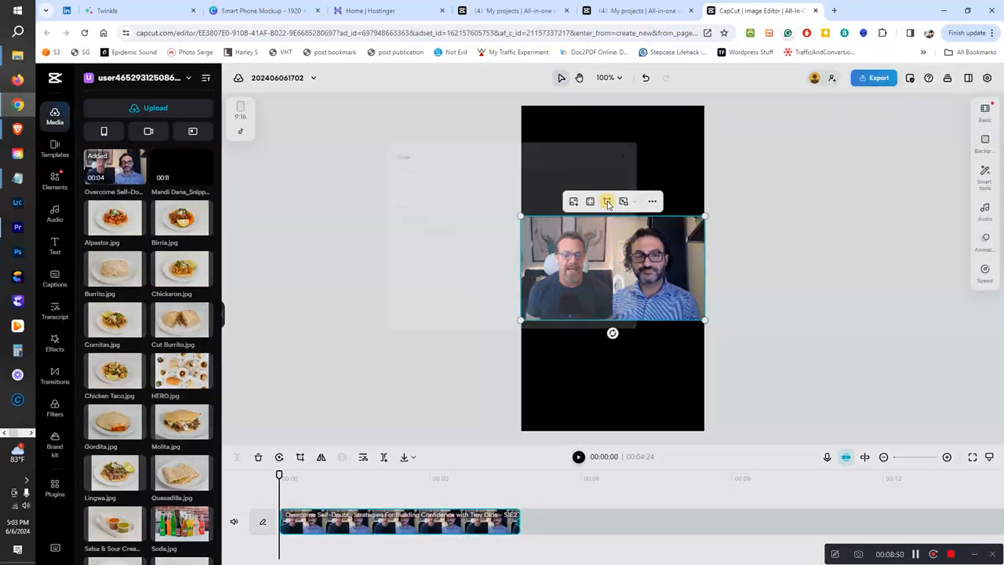
left_click(605, 201)
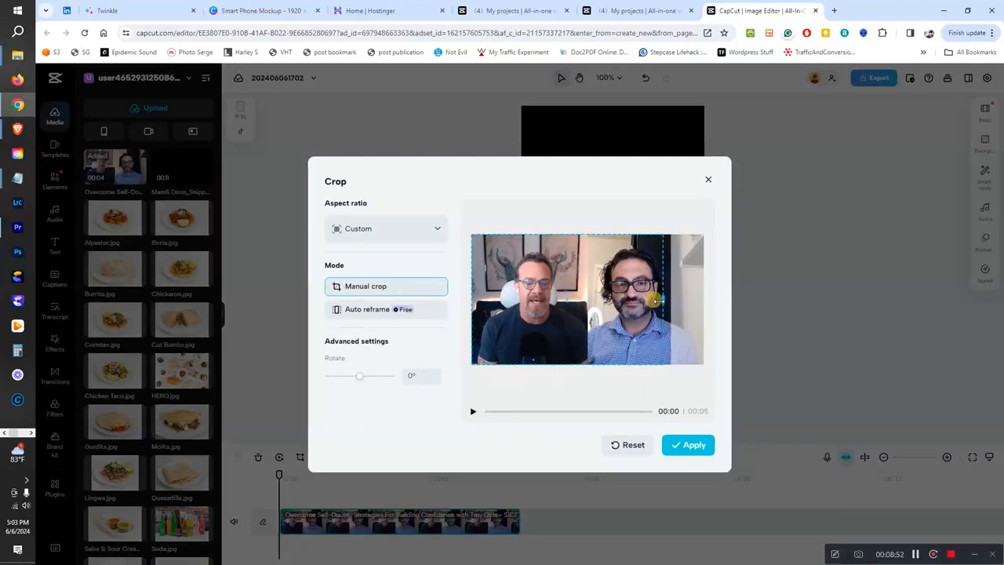
left_click_drag(662, 300, 593, 299)
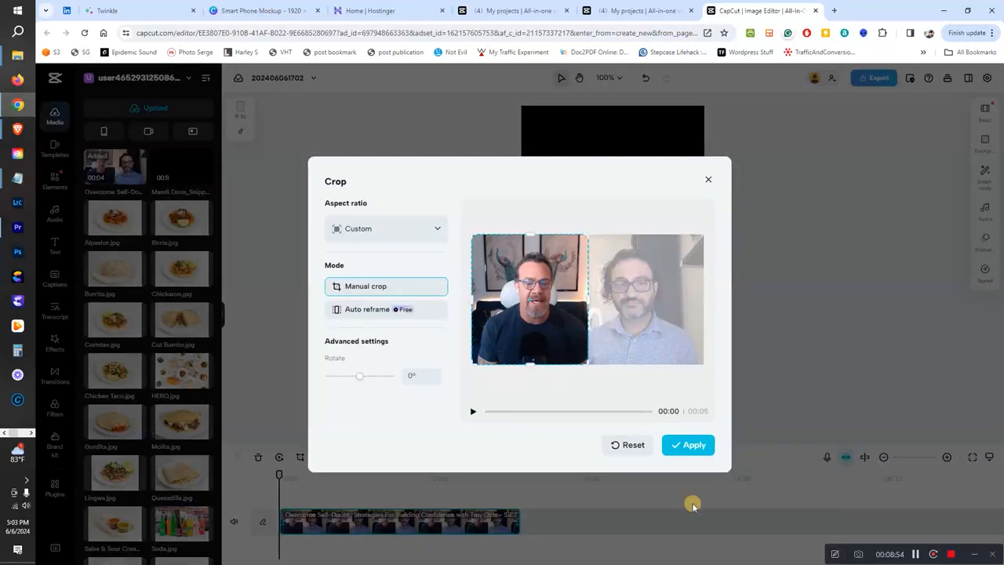
left_click(687, 446)
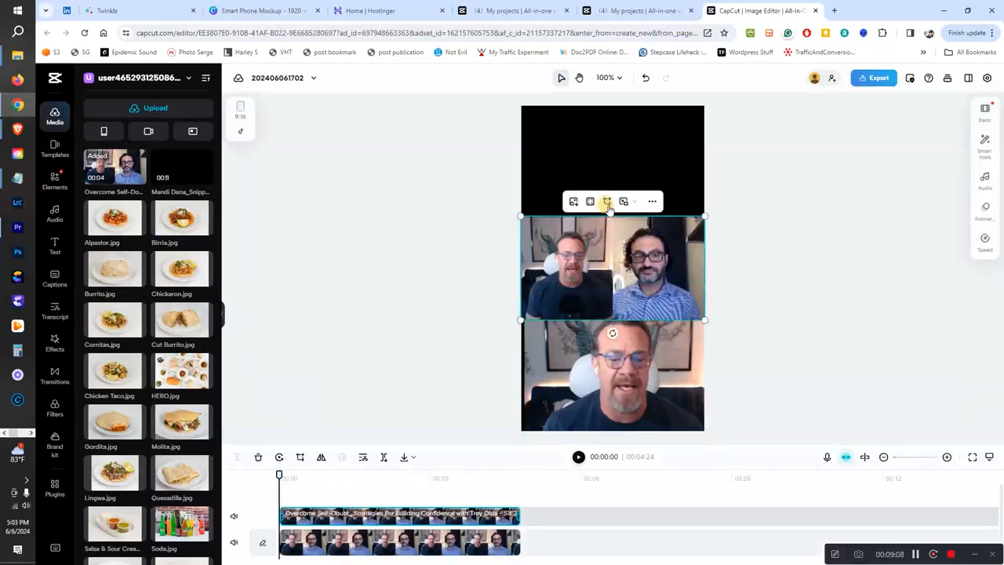
- Crop the top clip to the right speaker and resize him to fill the upper half
left_click(606, 201)
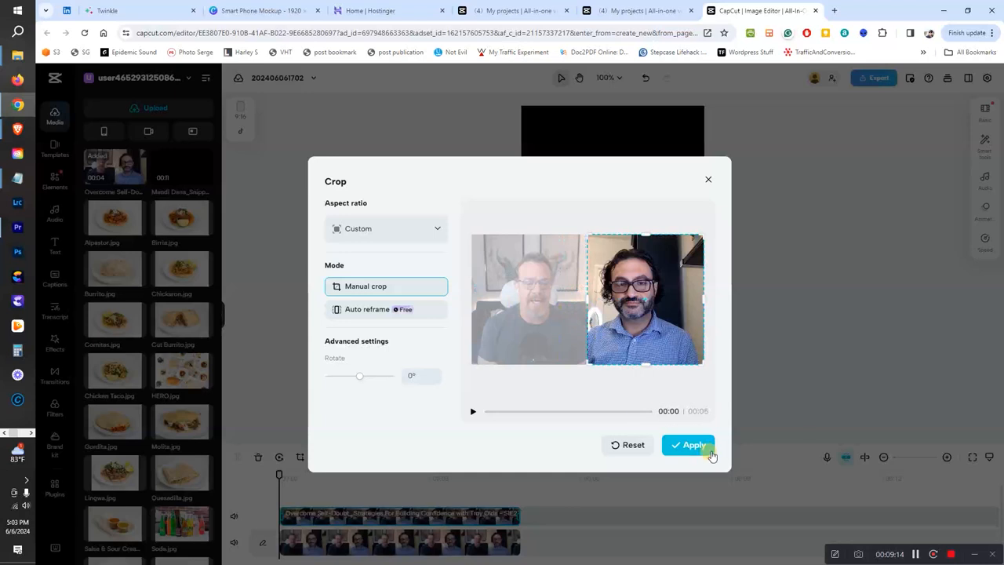
left_click(688, 445)
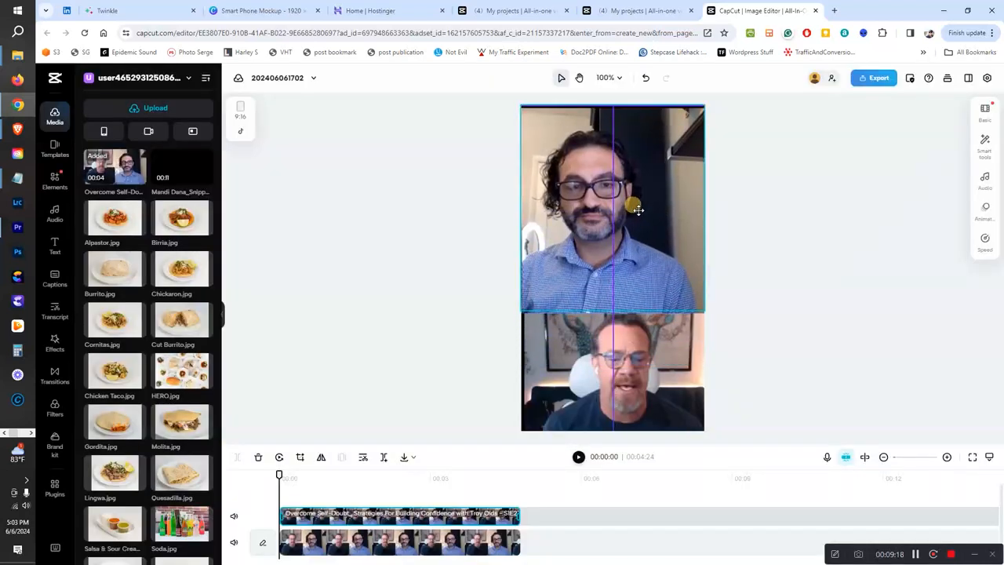
left_click_drag(635, 207, 675, 144)
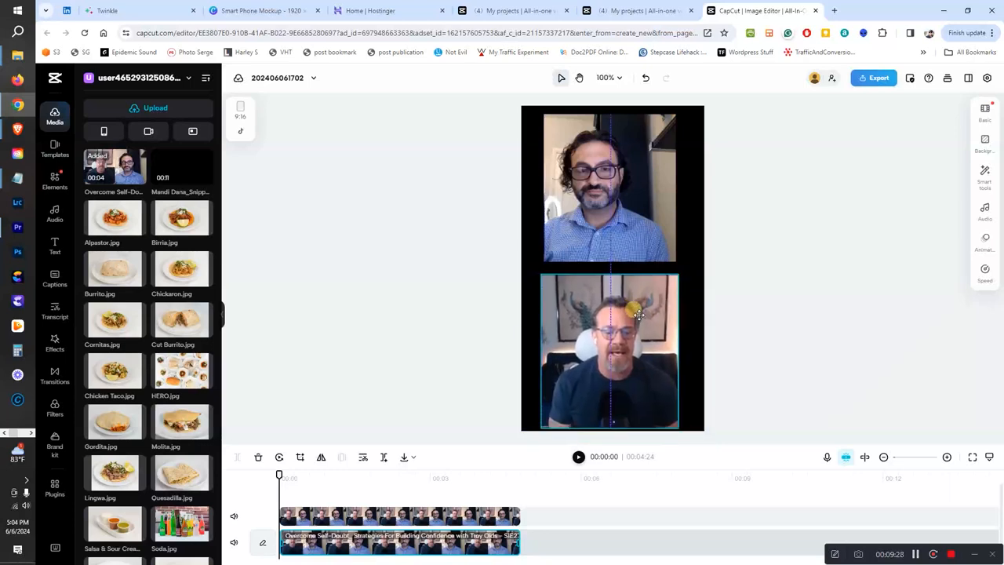
left_click(608, 348)
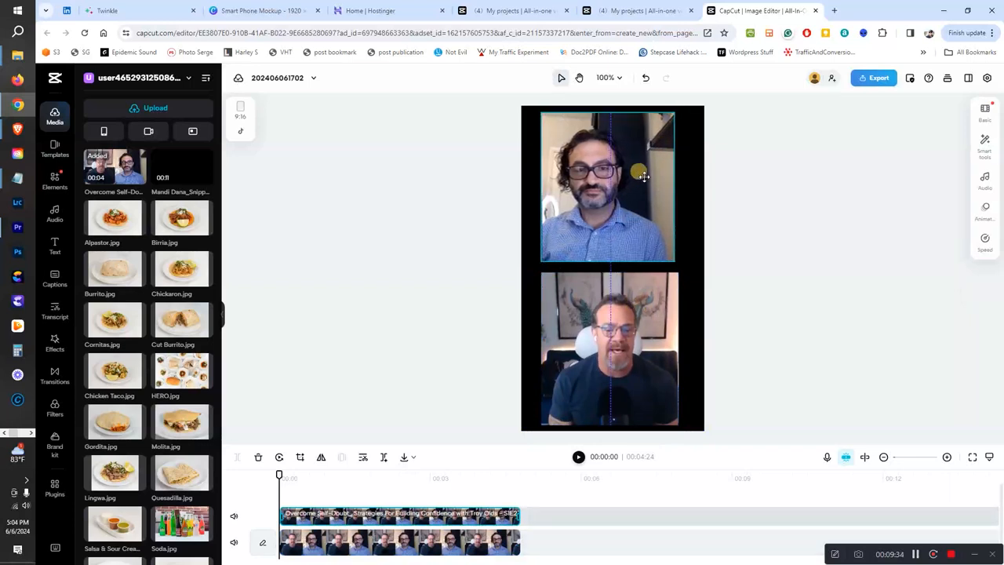
left_click(637, 171)
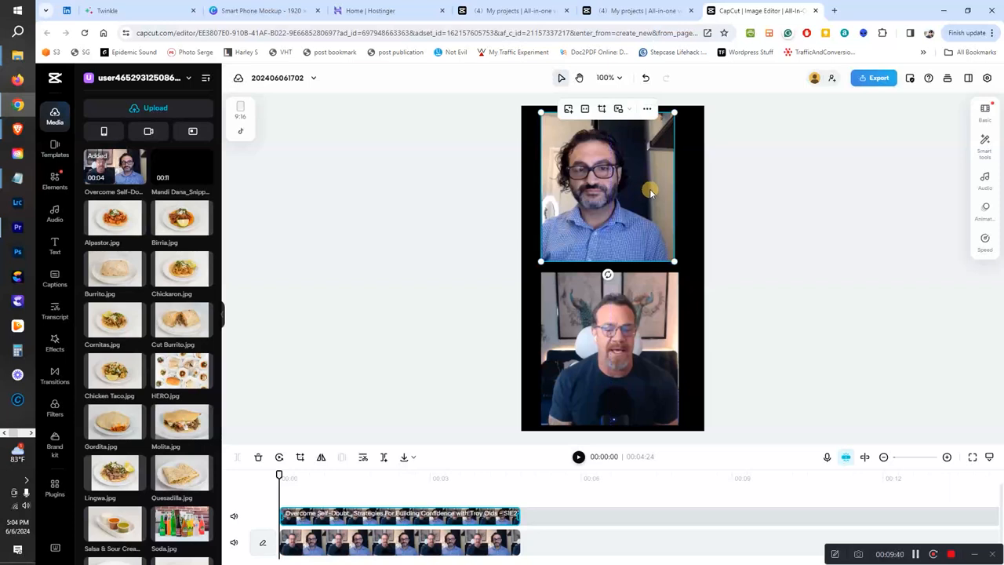
mouse_move(651, 195)
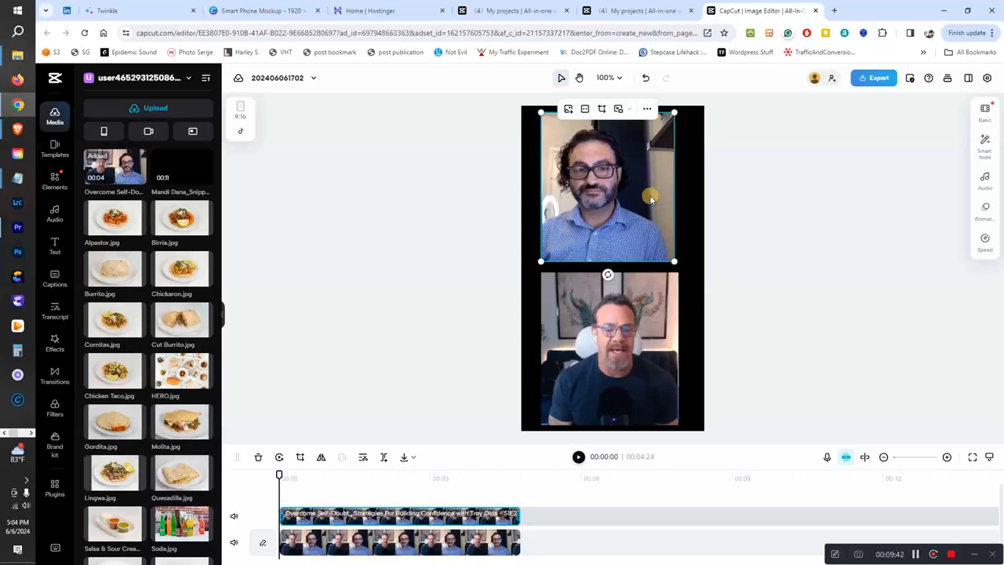
mouse_move(751, 270)
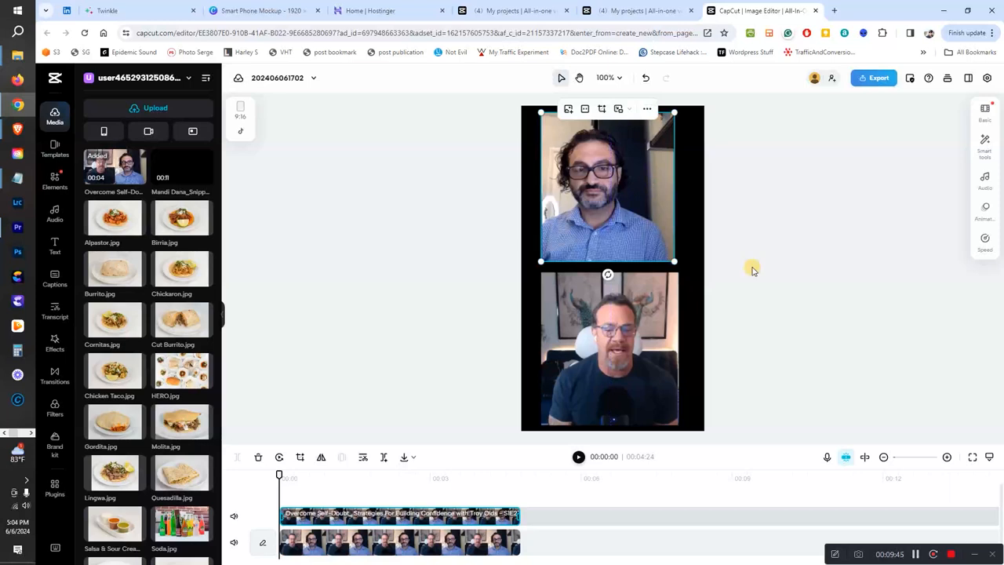